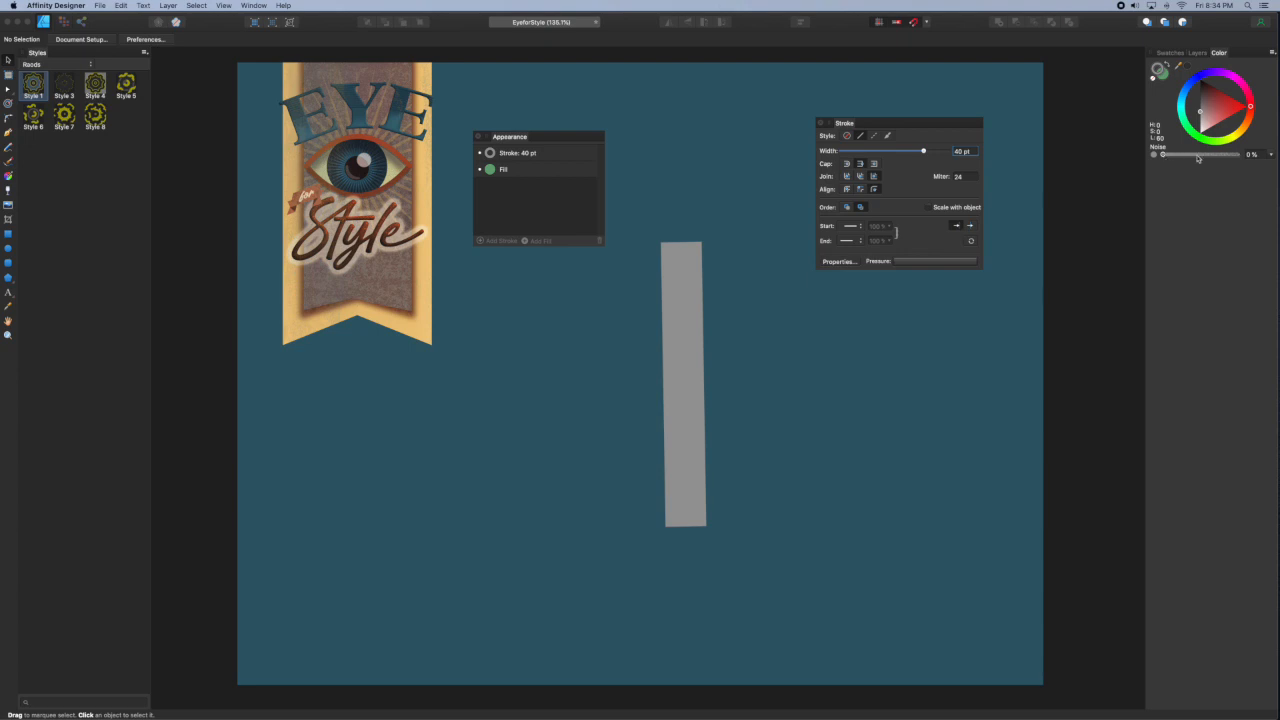
Step: Select the tall gray rectangle so its stroke can be set to 40 pt gray
click(684, 388)
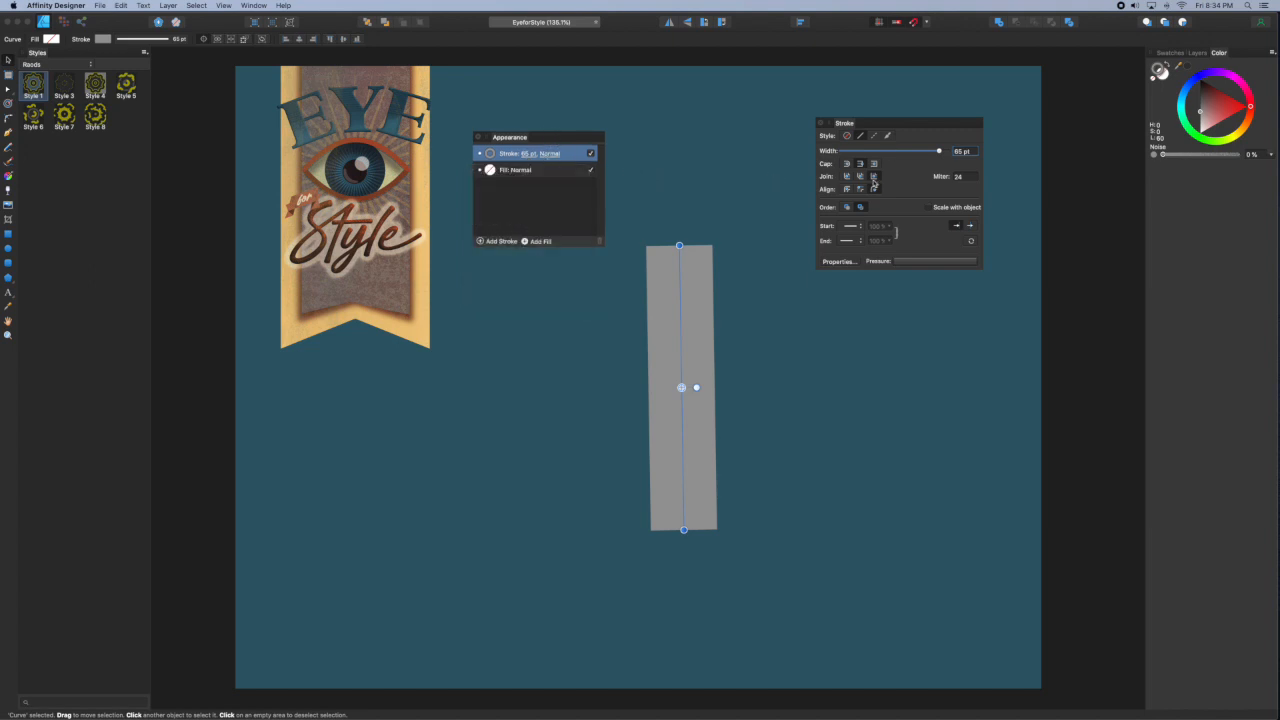
mouse_move(872, 188)
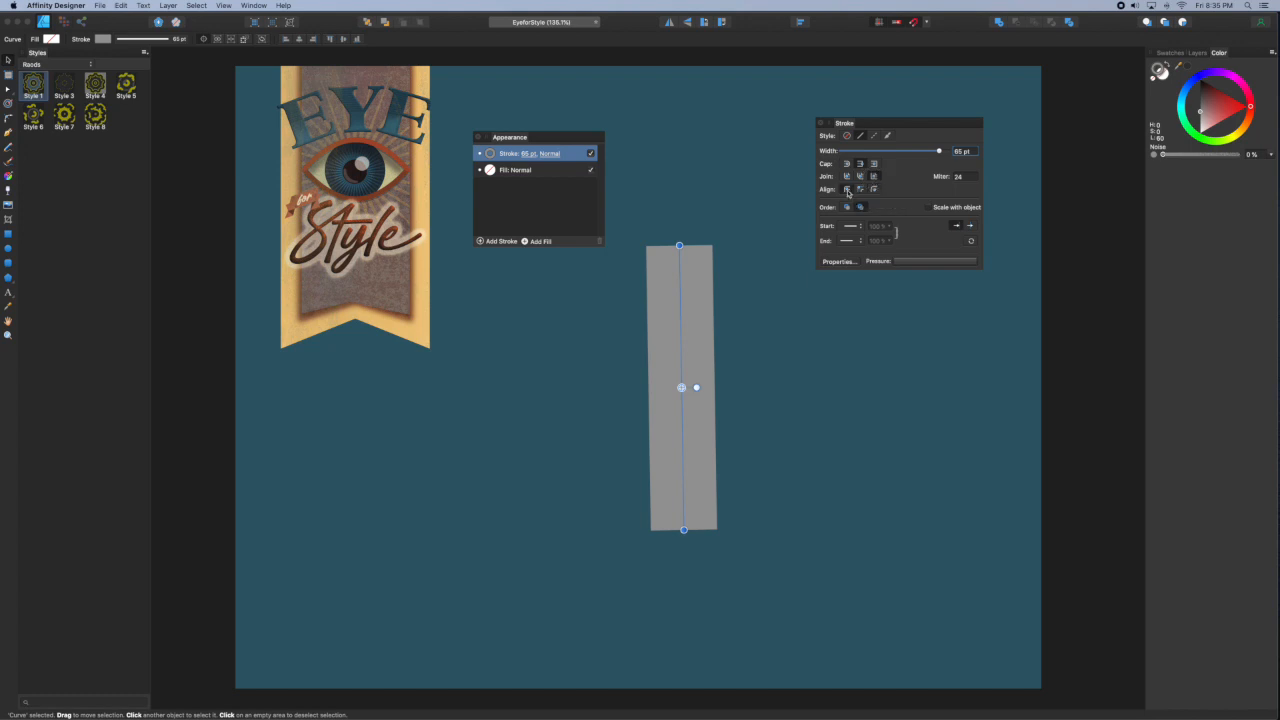
Step: Stack three strokes on the rectangle at 38, 37 and 33 pt, darkest on top
drag(938, 152, 918, 152)
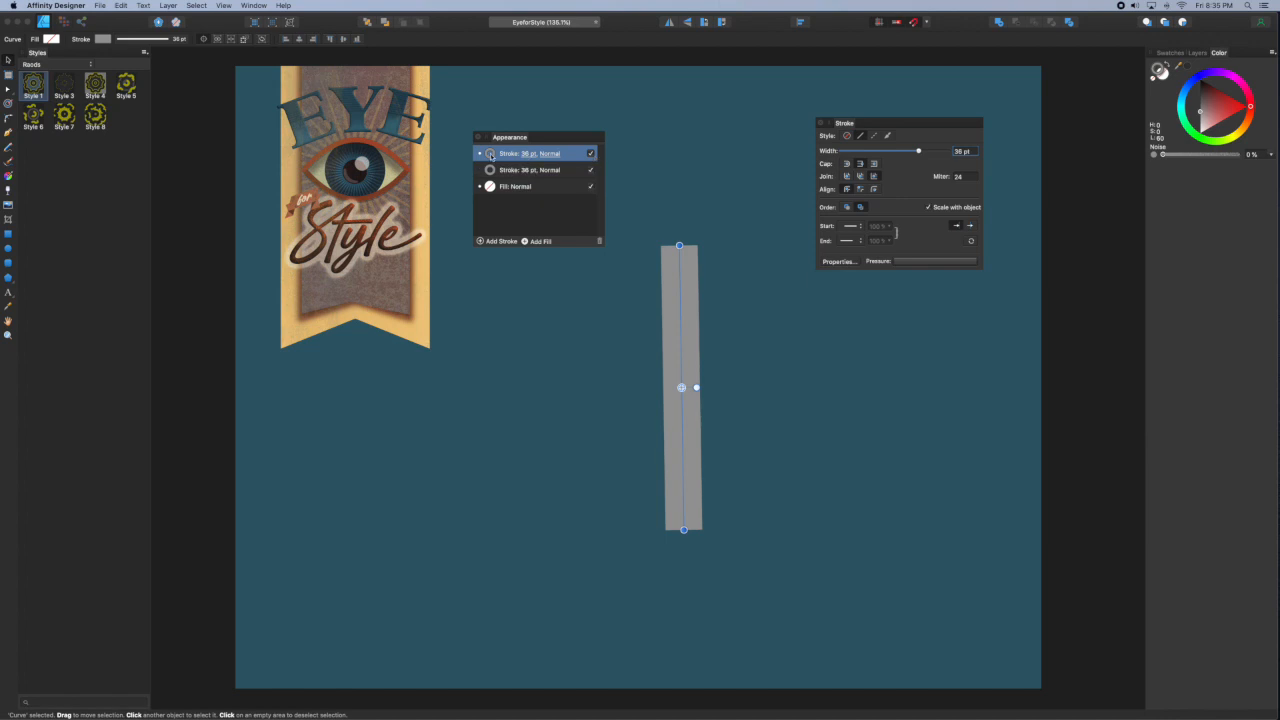
click(488, 152)
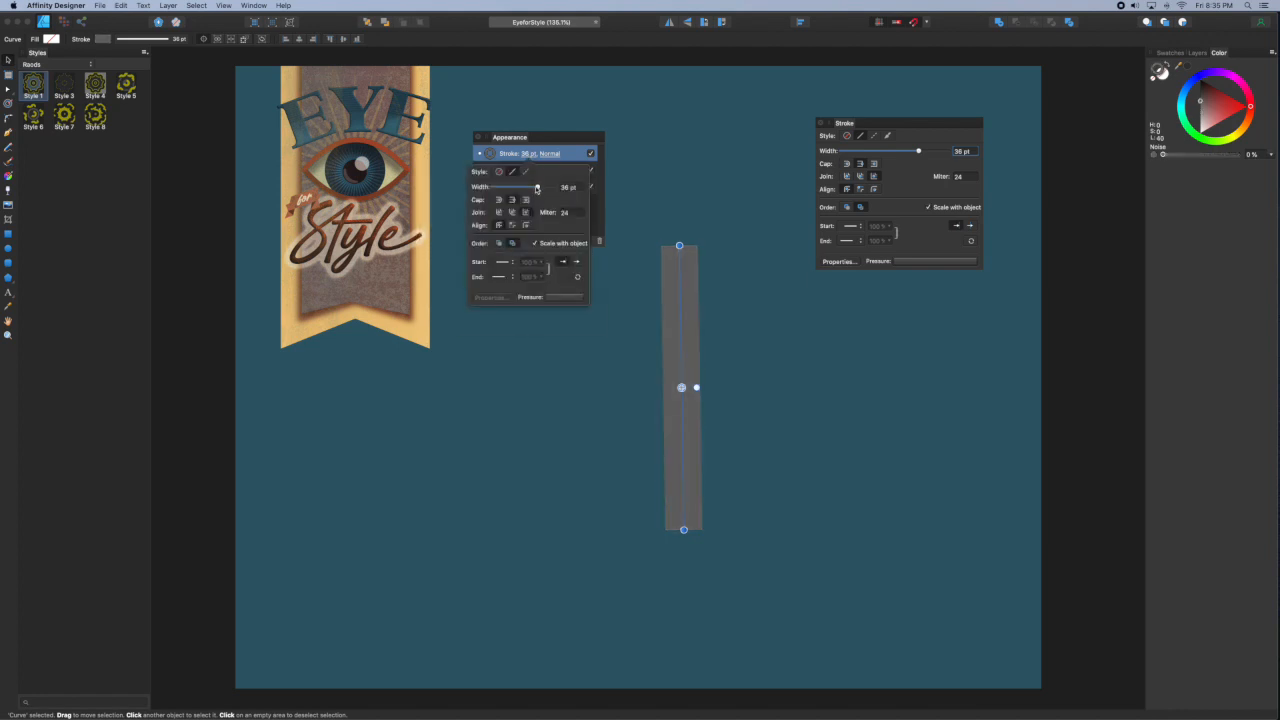
drag(536, 188, 532, 188)
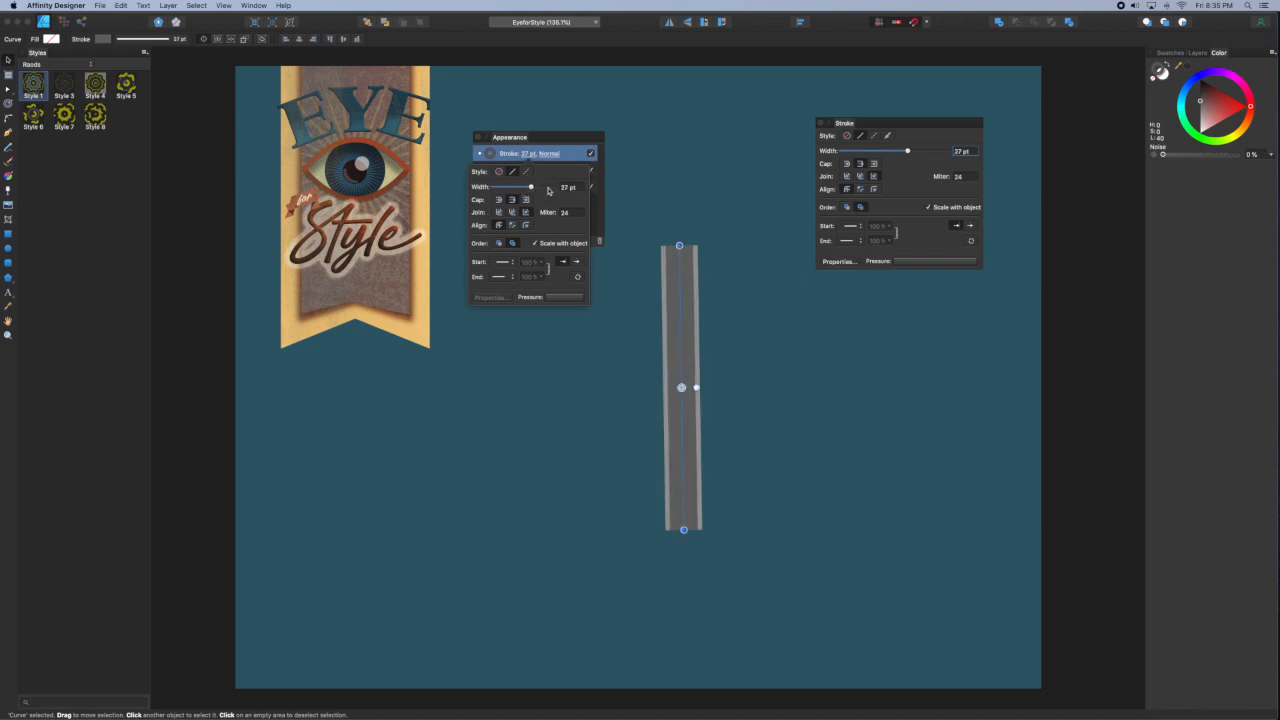
click(540, 152)
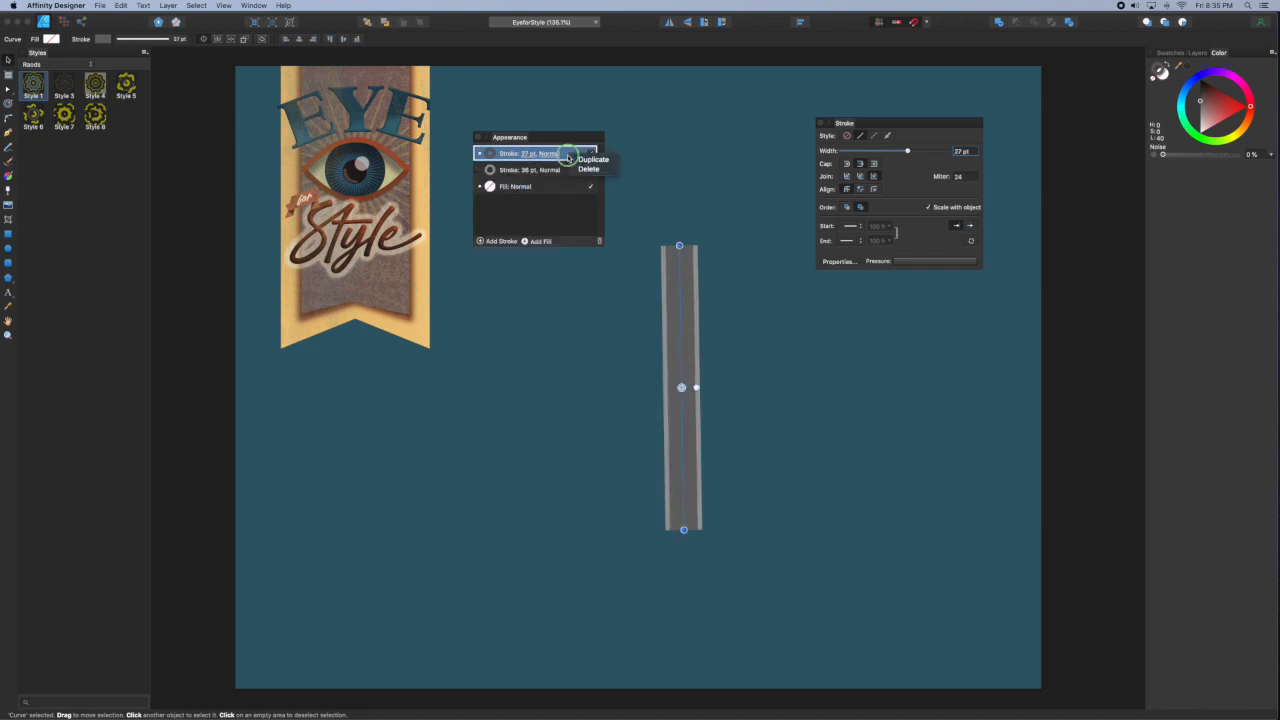
click(604, 158)
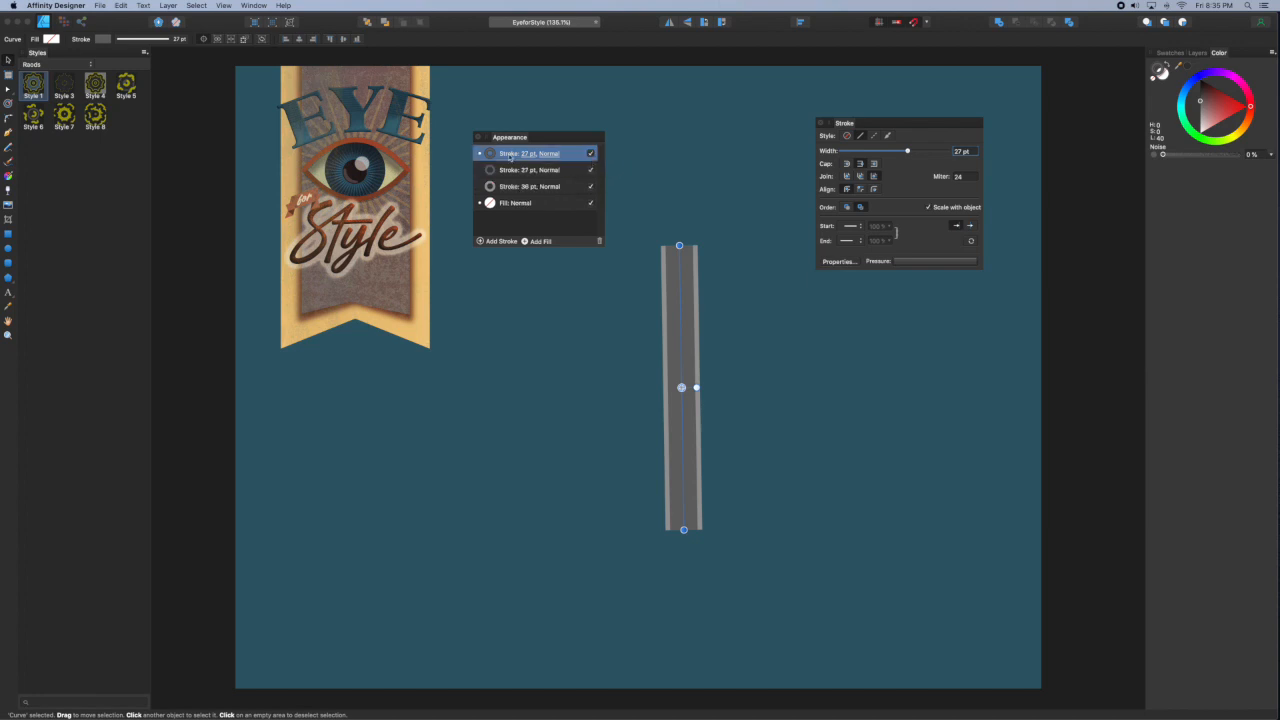
click(488, 152)
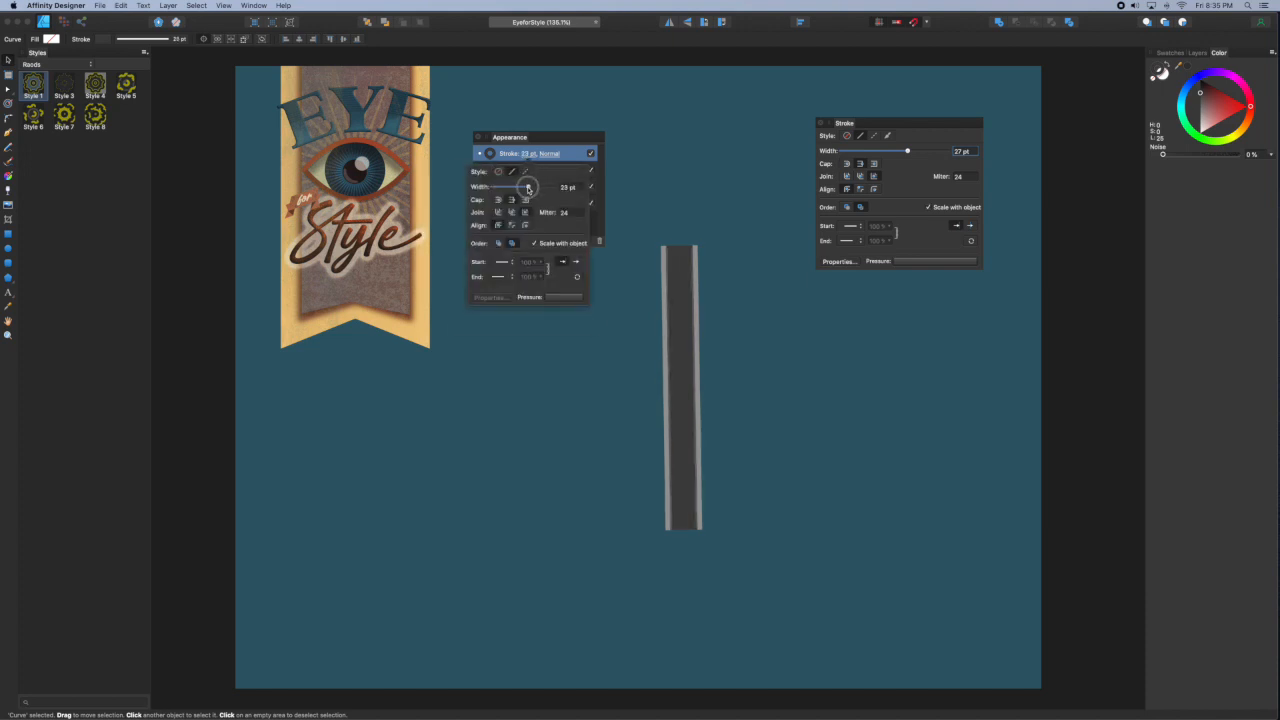
drag(540, 188, 528, 188)
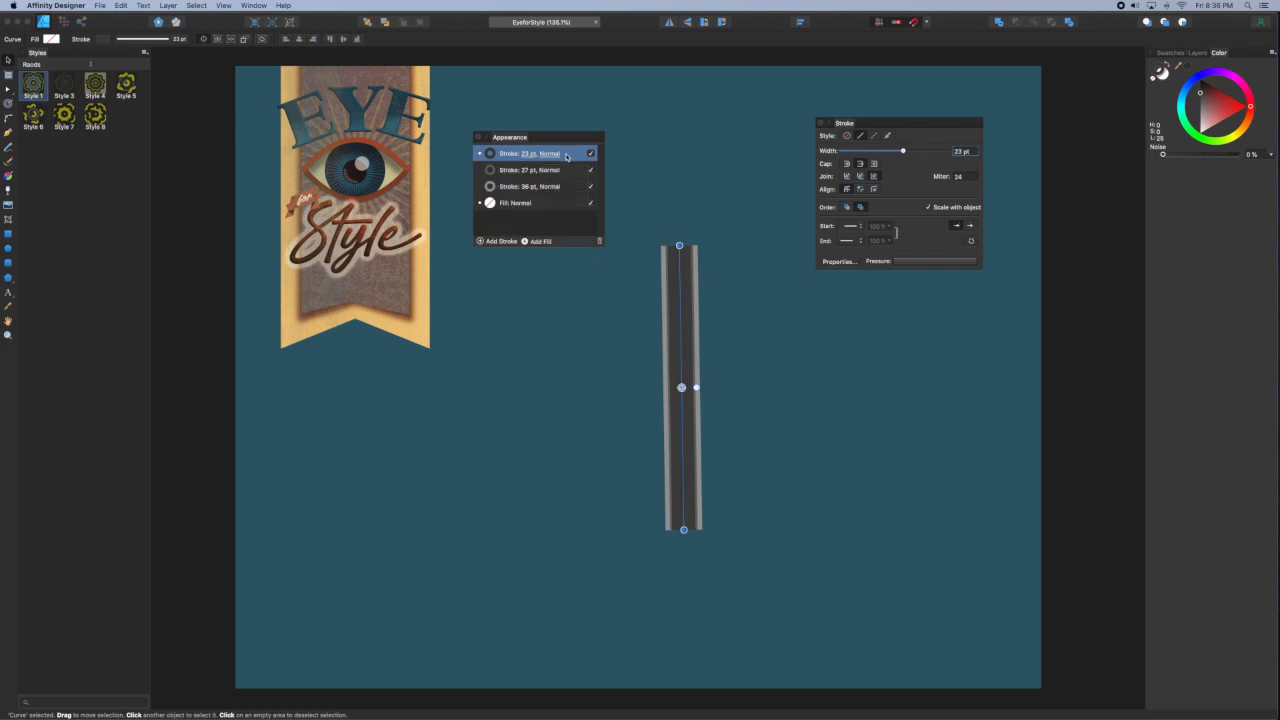
Step: Recolour the top stroke yellow and narrow it into a thin centre line
right_click(540, 152)
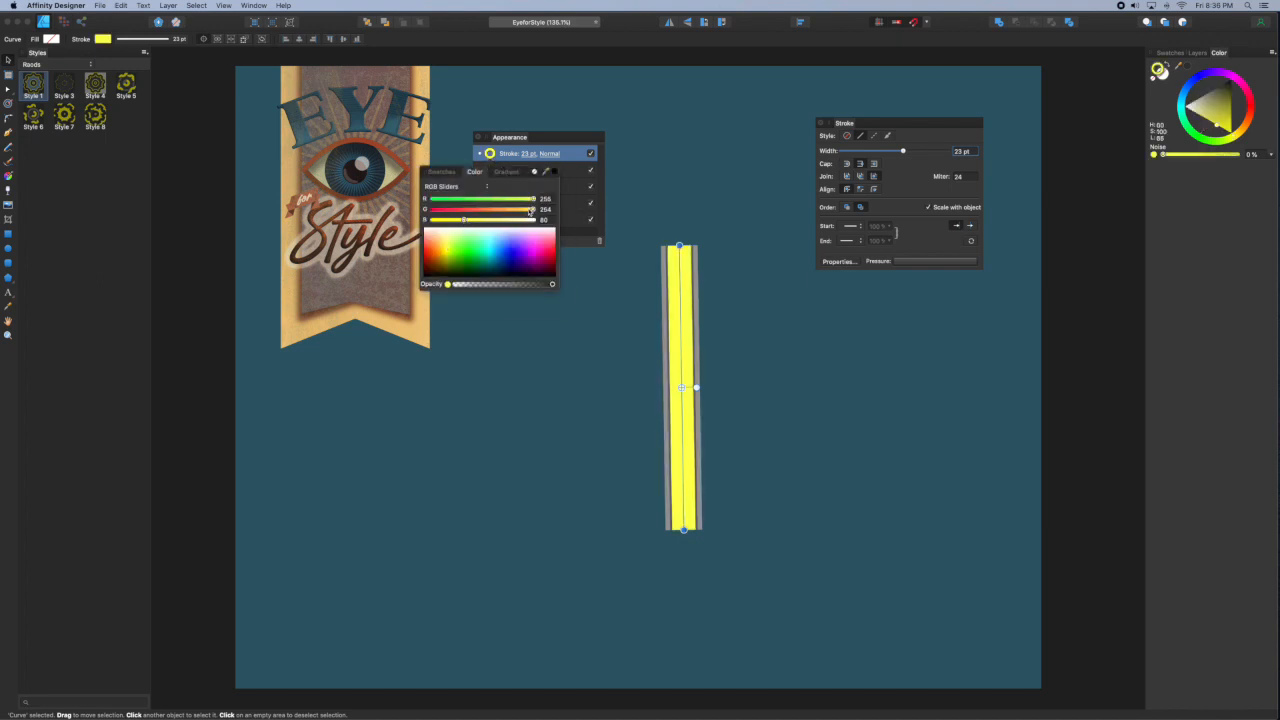
drag(532, 210, 464, 220)
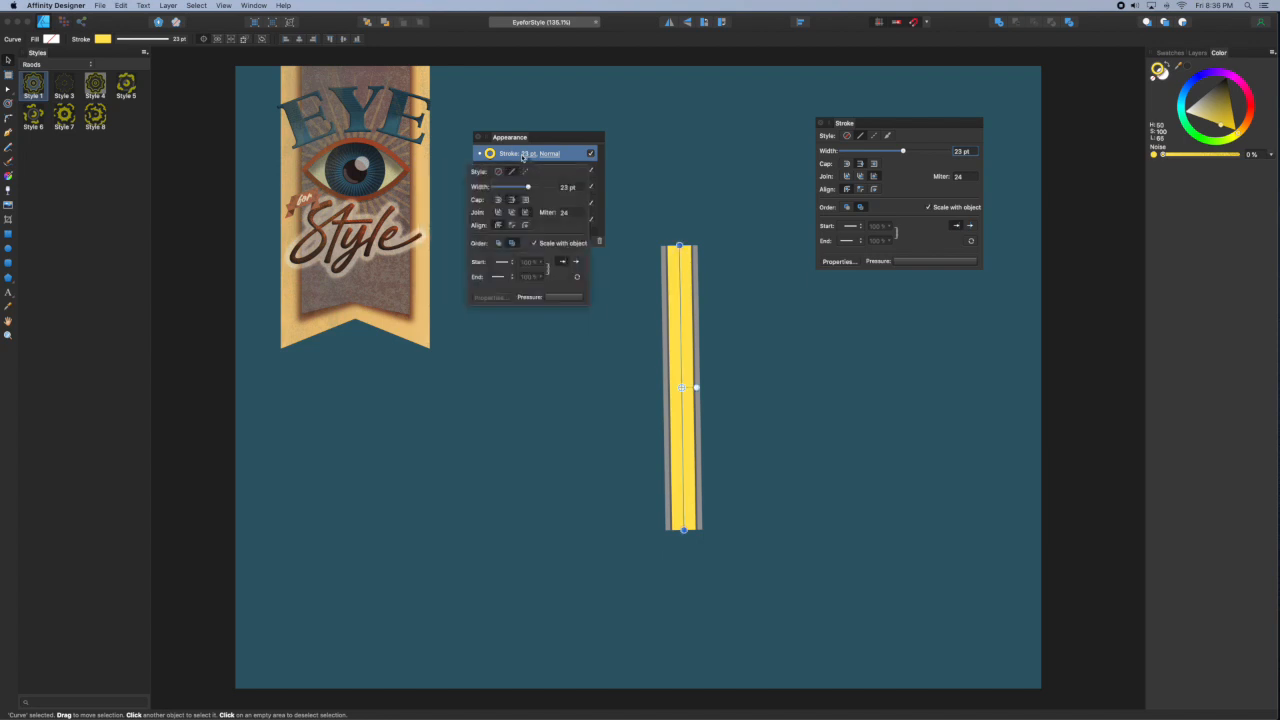
drag(528, 188, 512, 188)
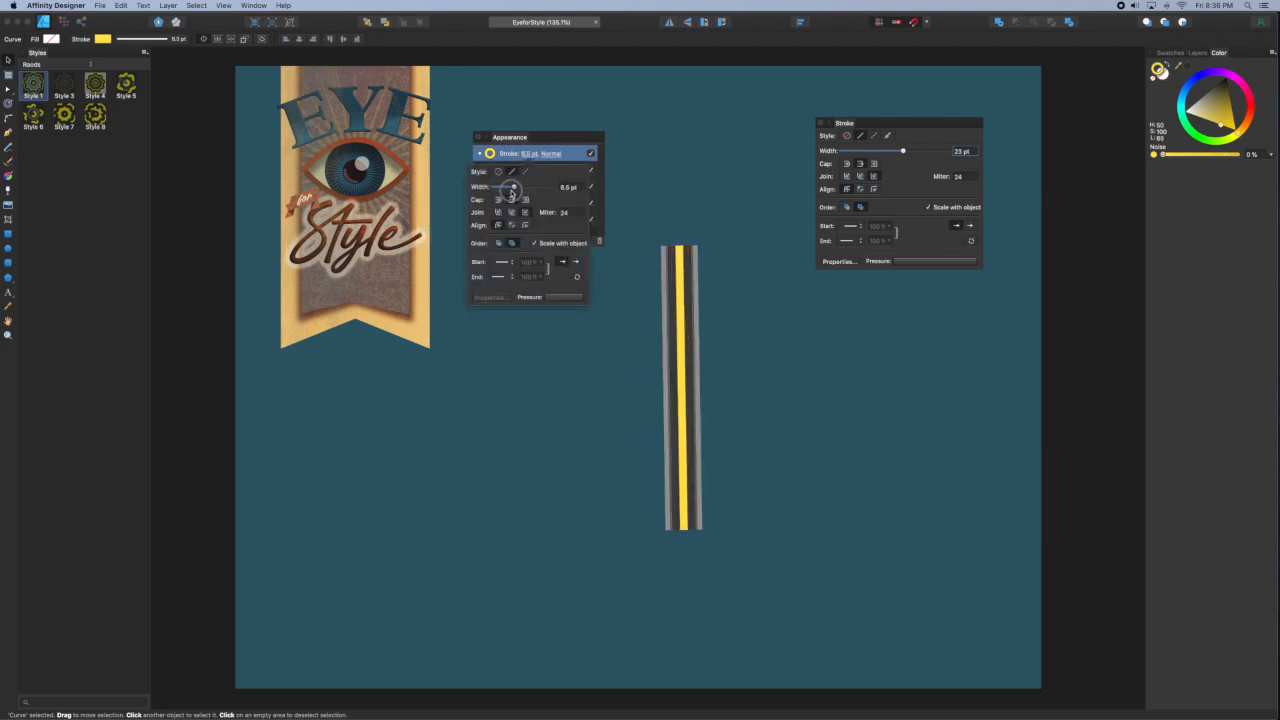
drag(512, 188, 508, 188)
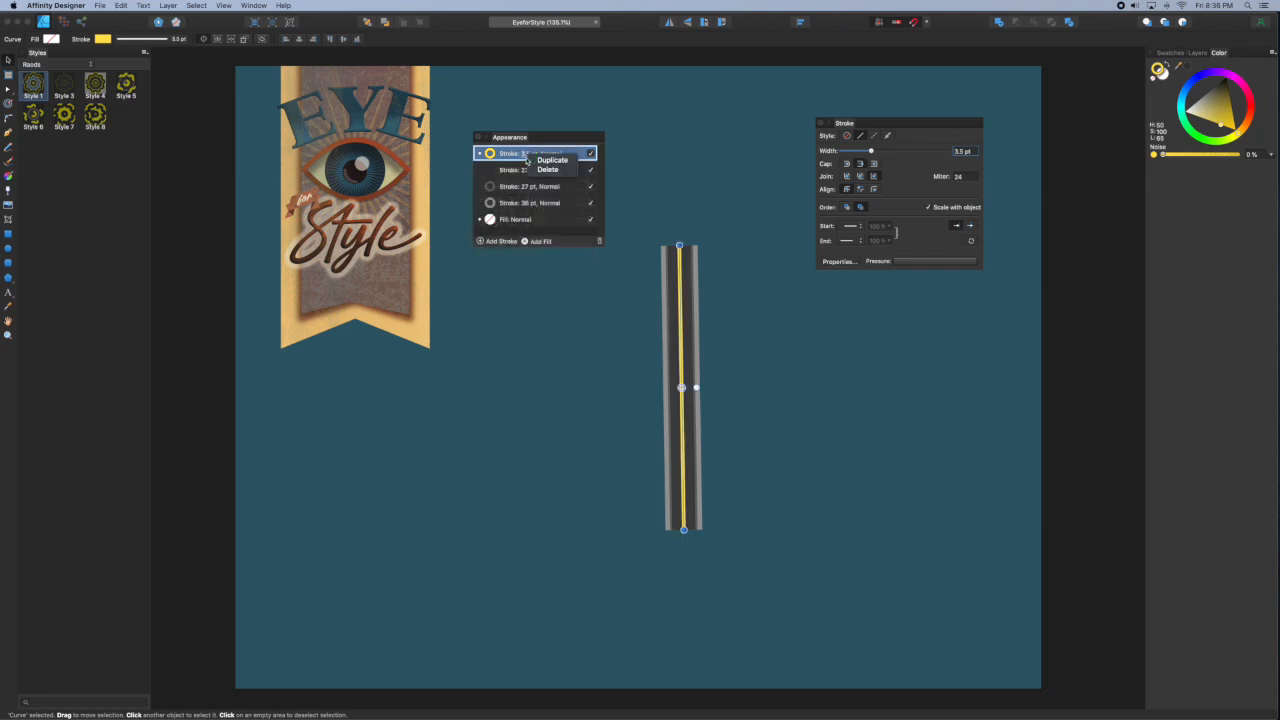
Step: Duplicate the yellow stroke and narrow the new dark top stroke to split the line
click(552, 160)
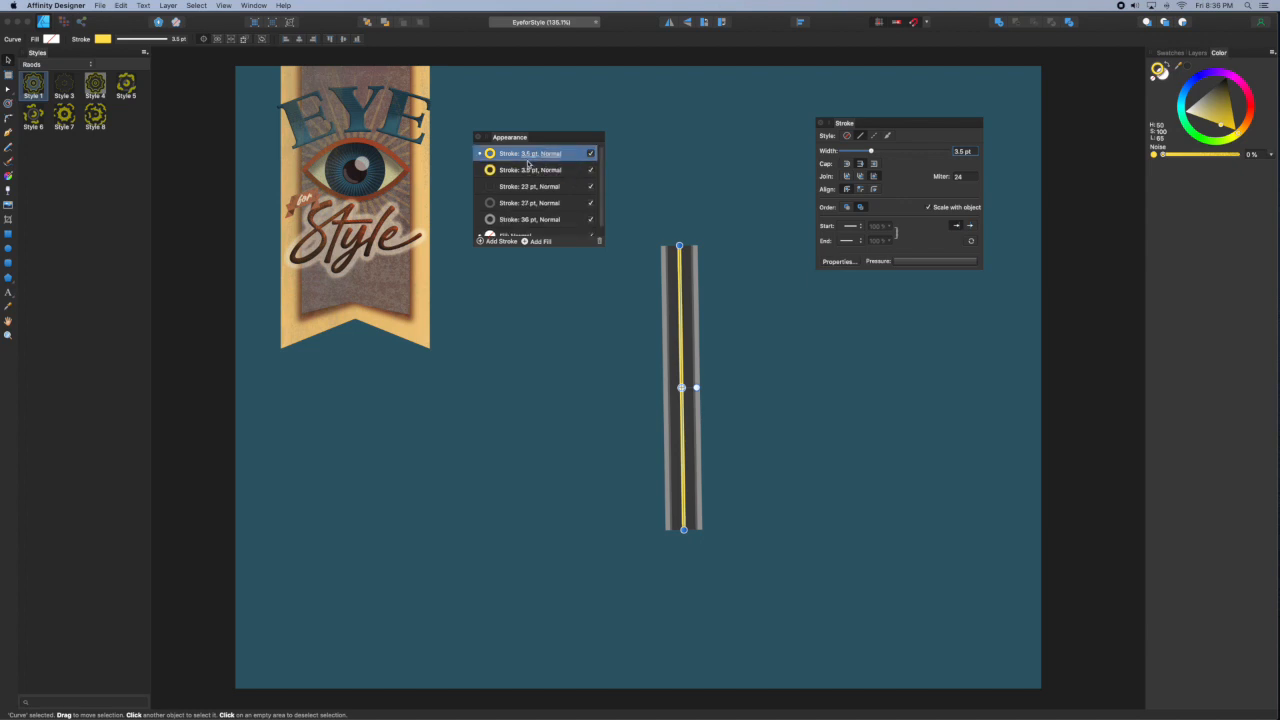
click(486, 152)
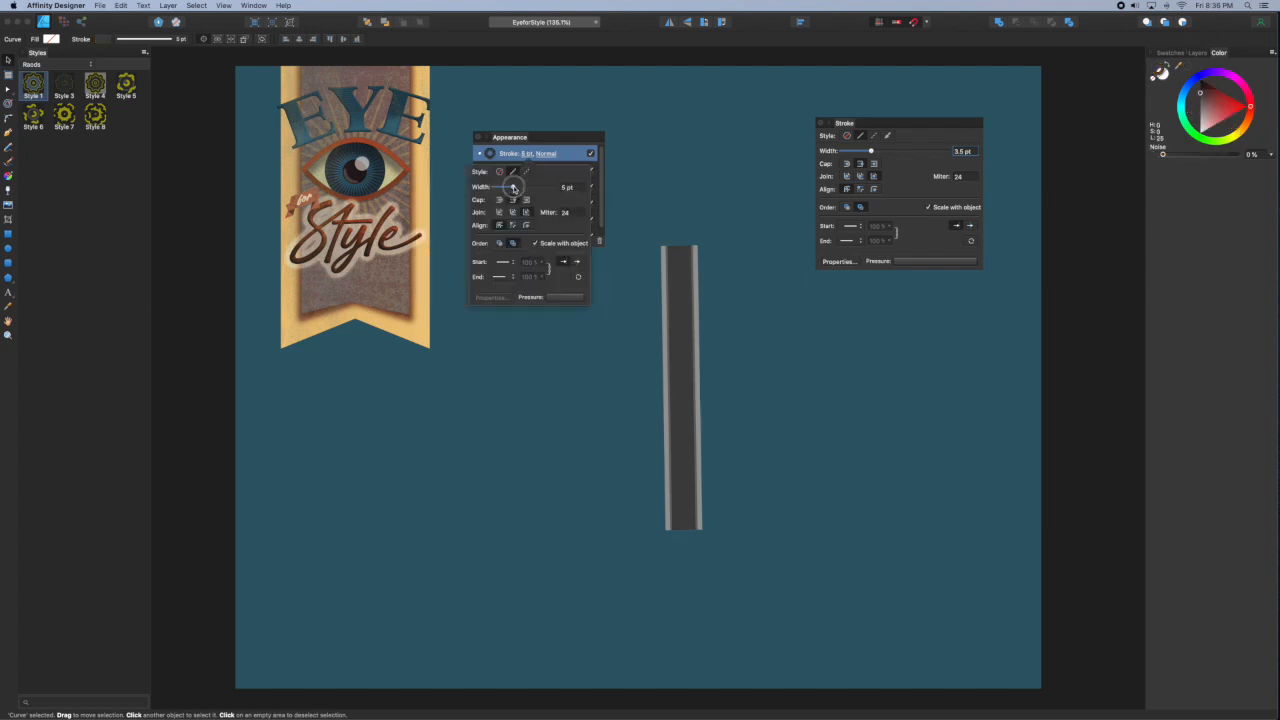
drag(512, 188, 508, 188)
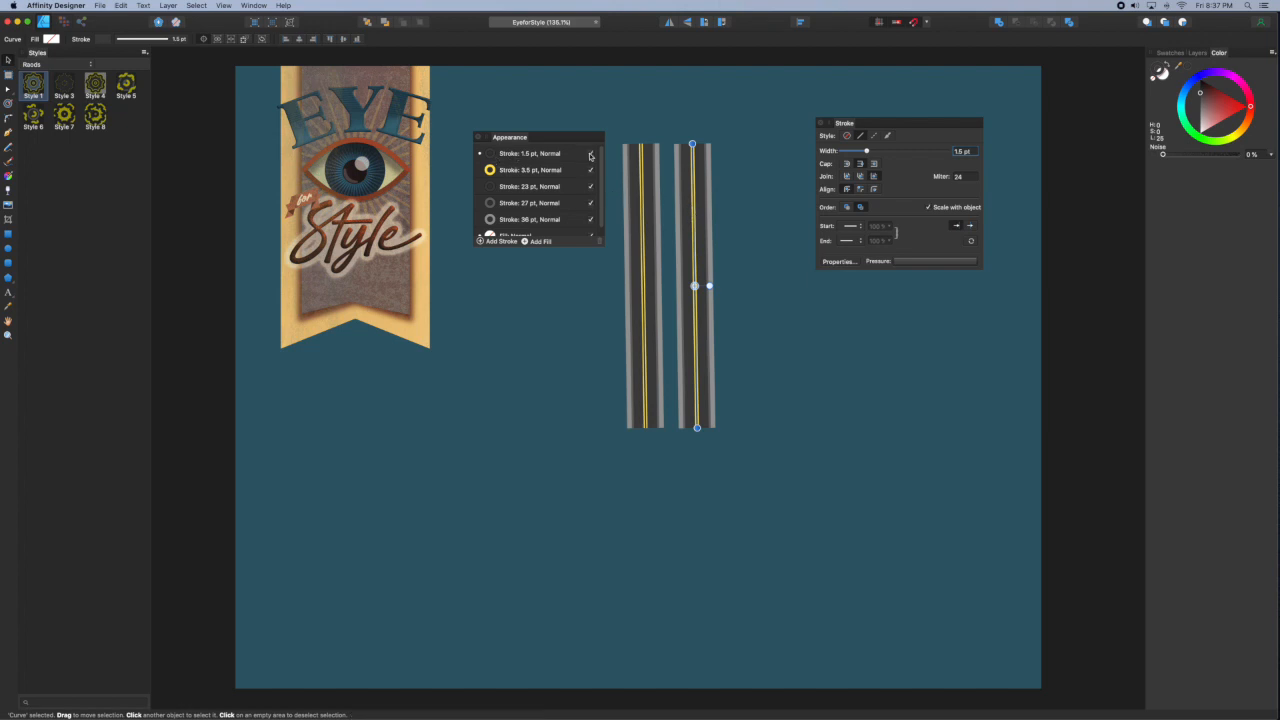
Step: Narrow the copy's centre stroke and switch it to a dashed line style
click(530, 168)
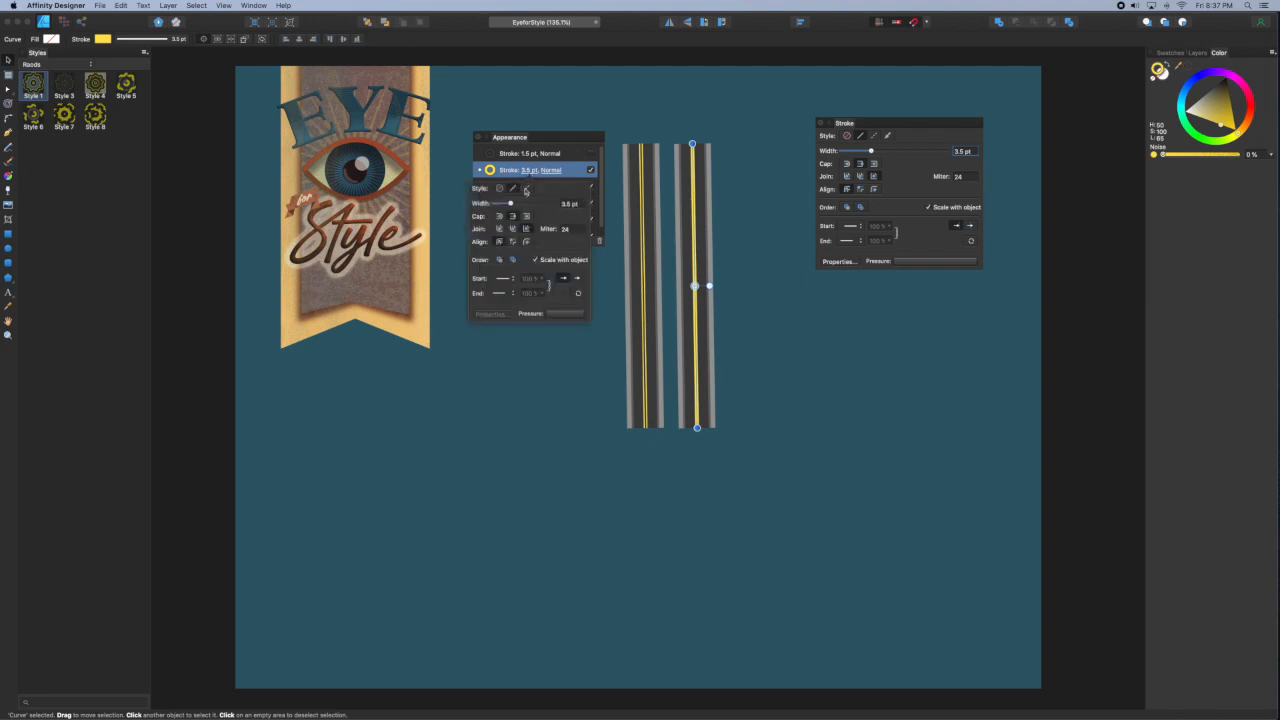
drag(510, 204, 508, 204)
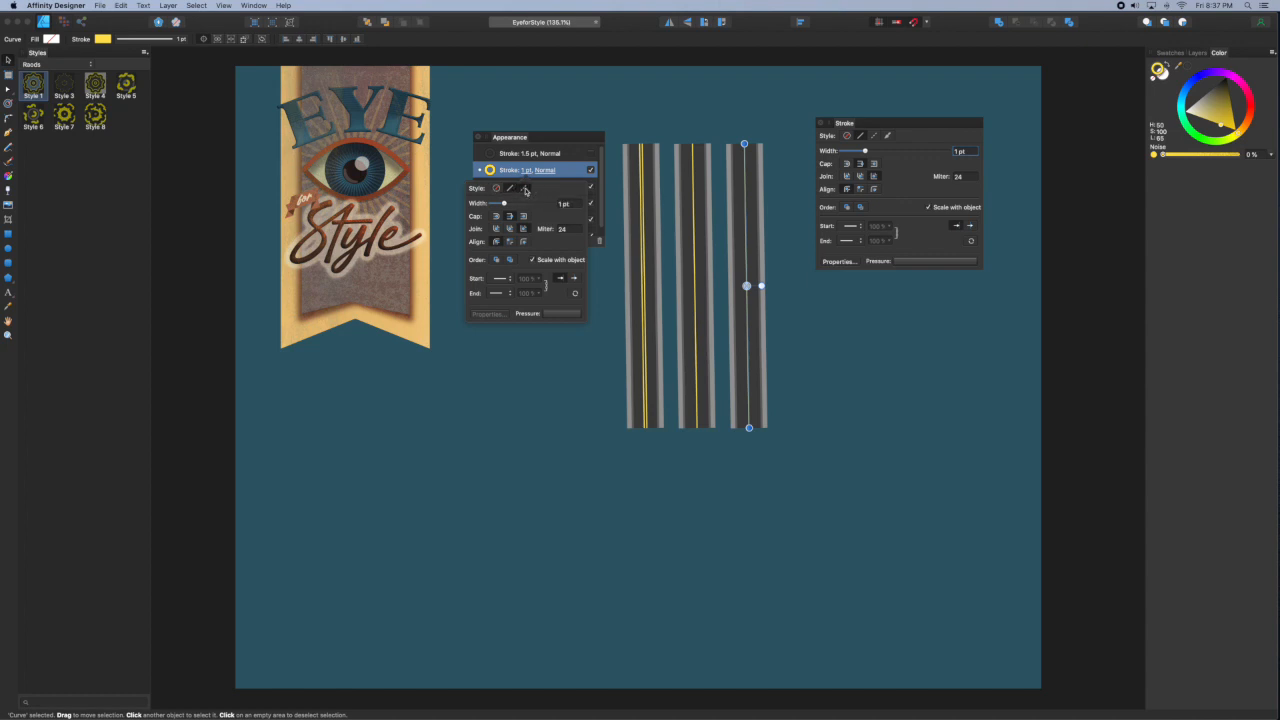
click(524, 188)
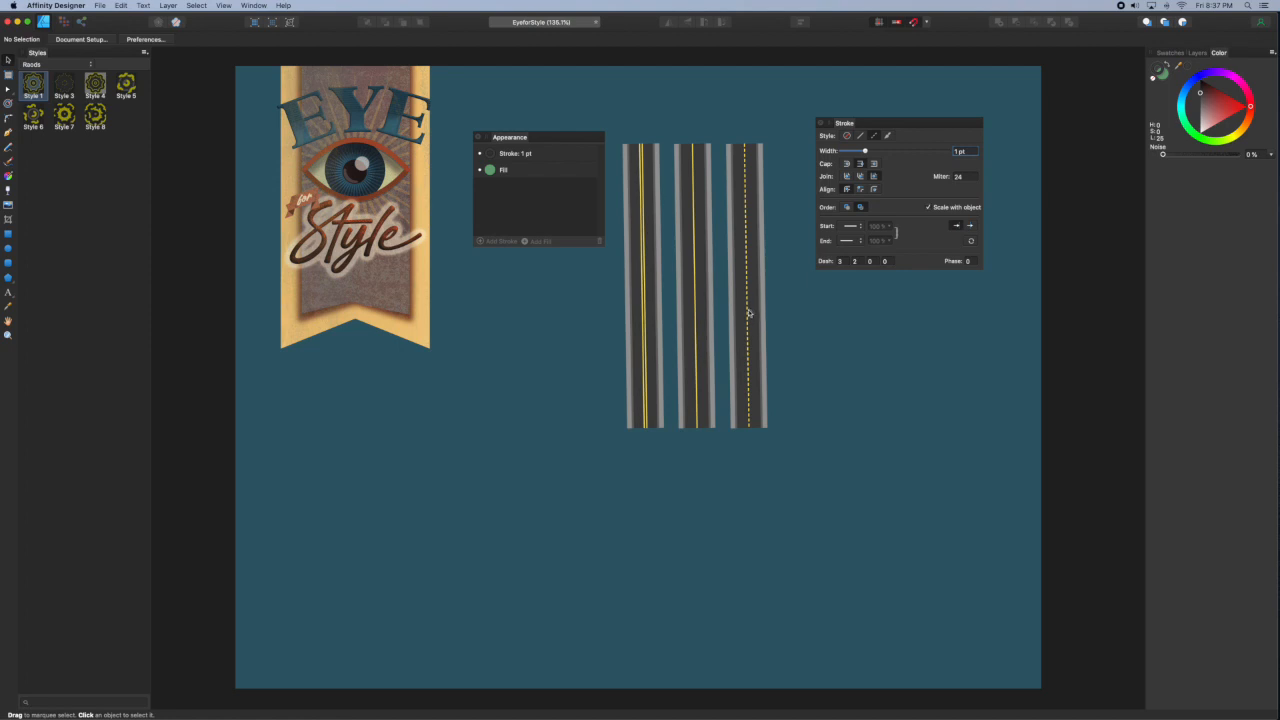
mouse_move(748, 280)
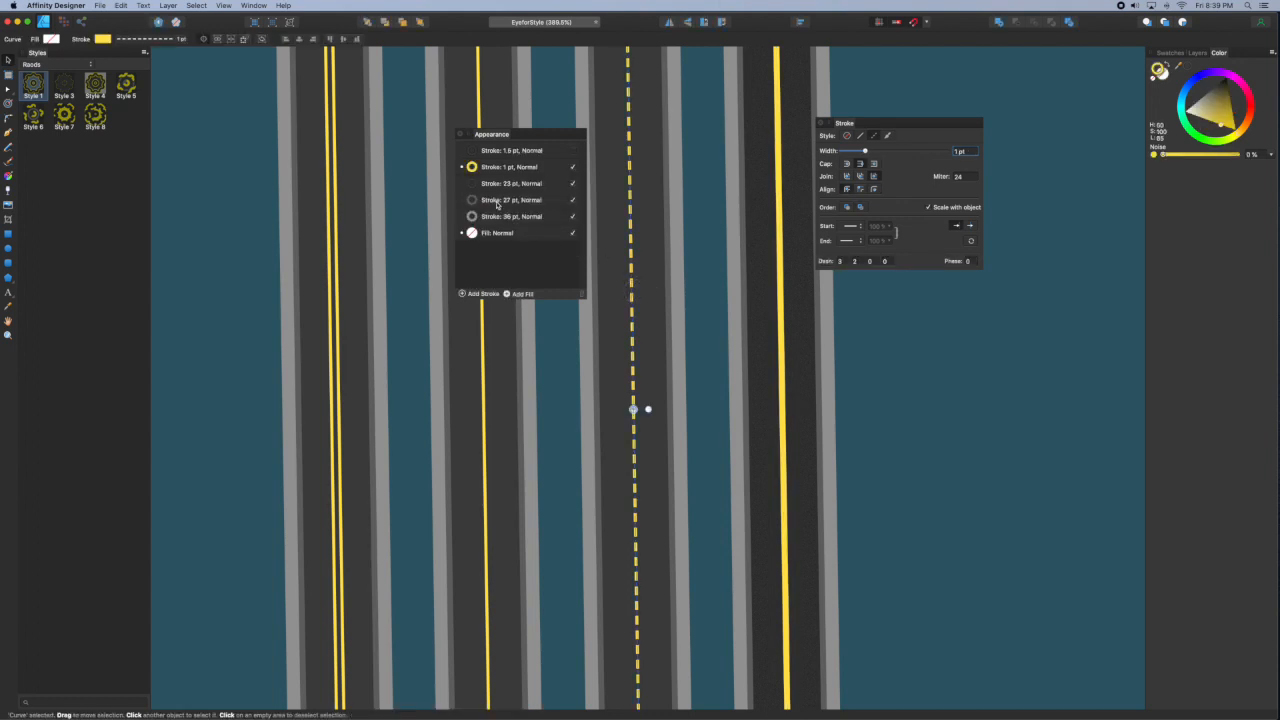
Step: Select the road's 33 pt surface stroke and bring up its colour settings
click(514, 184)
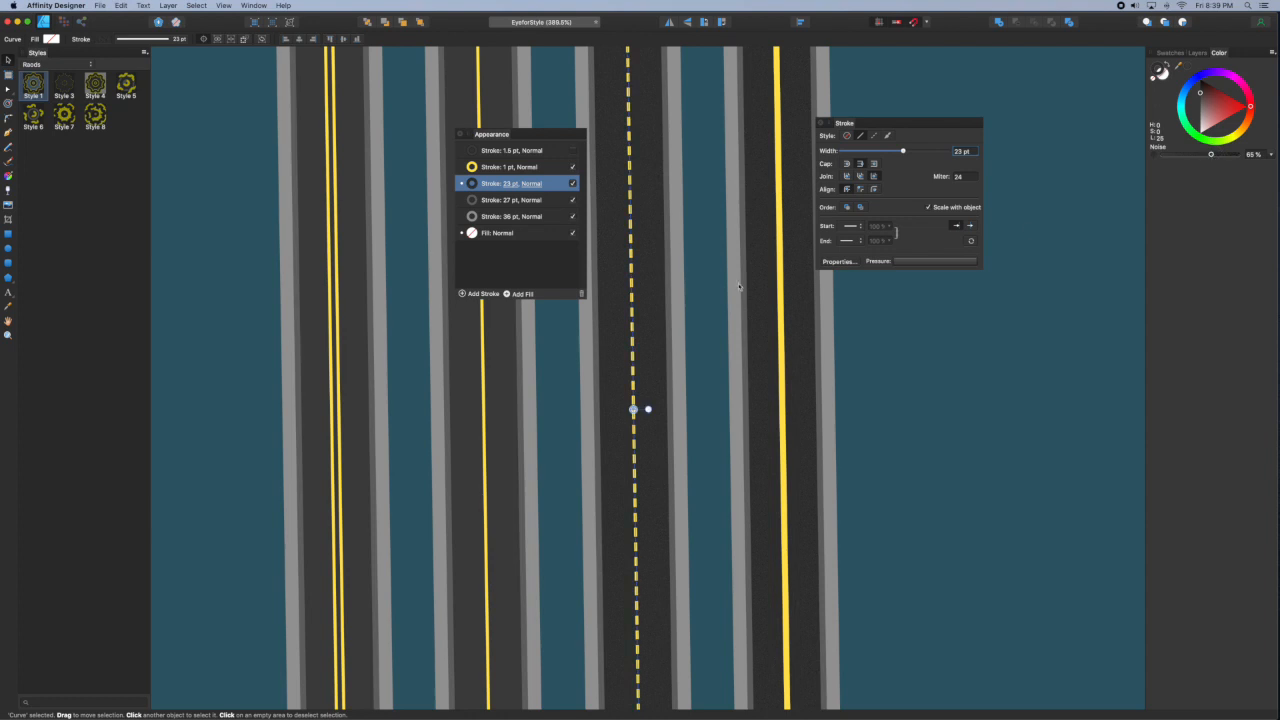
click(520, 166)
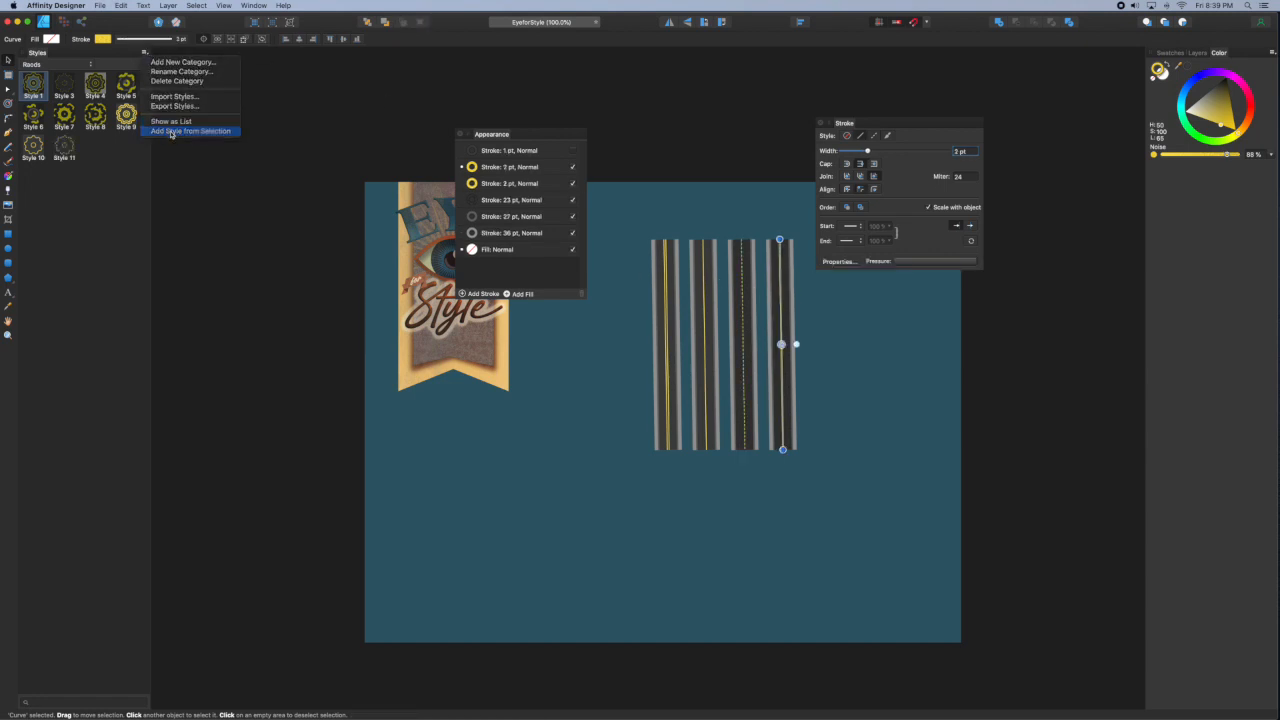
Step: Add the selected shape's stacked road strokes as a new style via Add Style from Selection
click(192, 132)
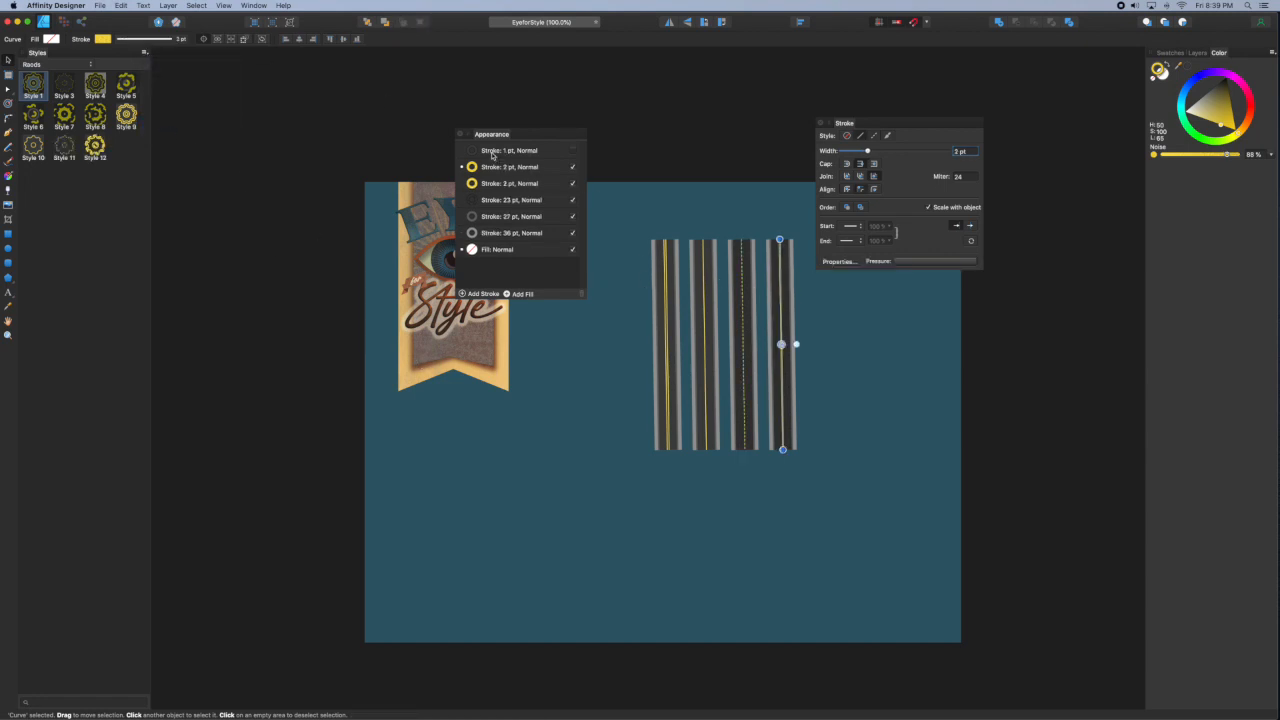
click(510, 150)
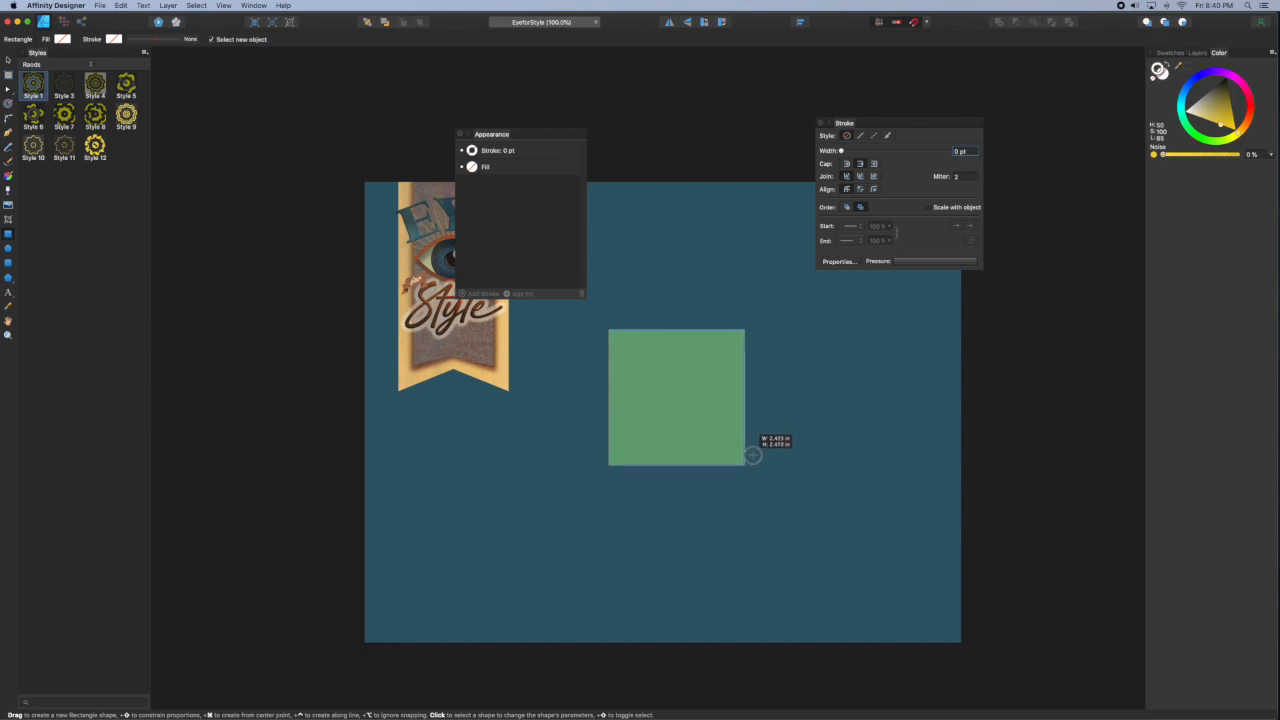
Step: Apply the saved dashed-centre road style to the square and enlarge it on the page
click(124, 114)
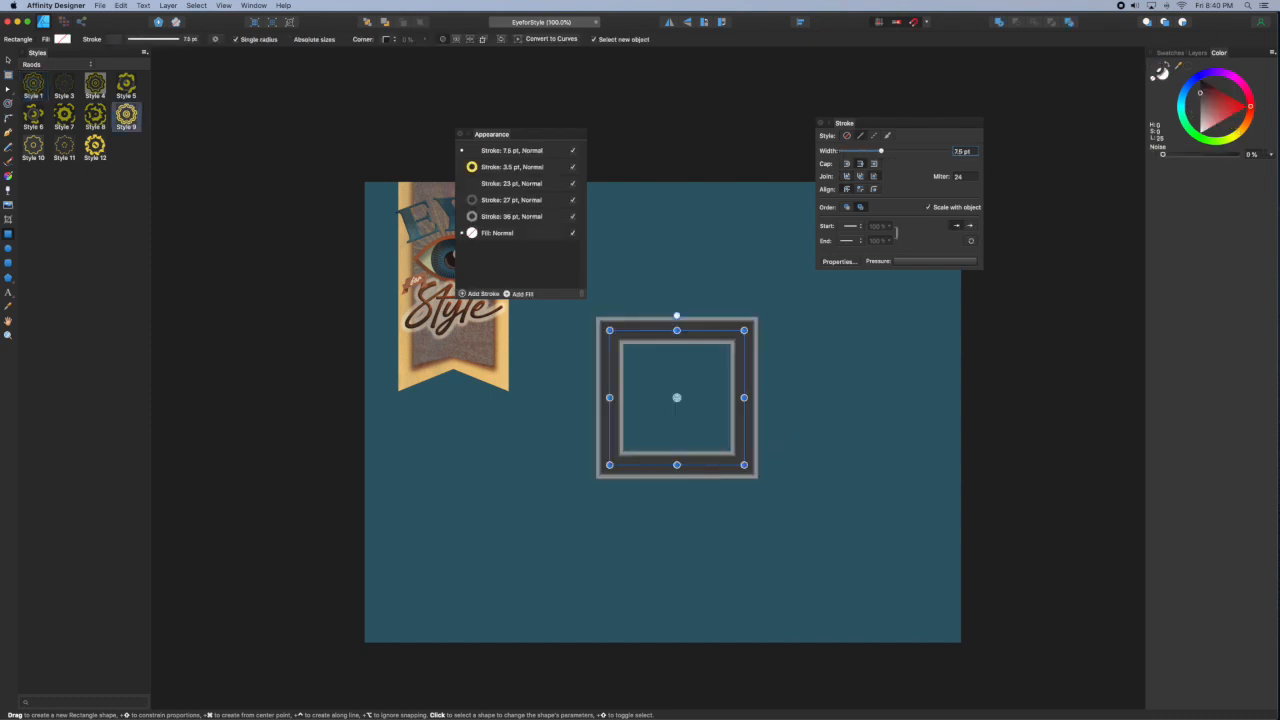
drag(744, 464, 812, 508)
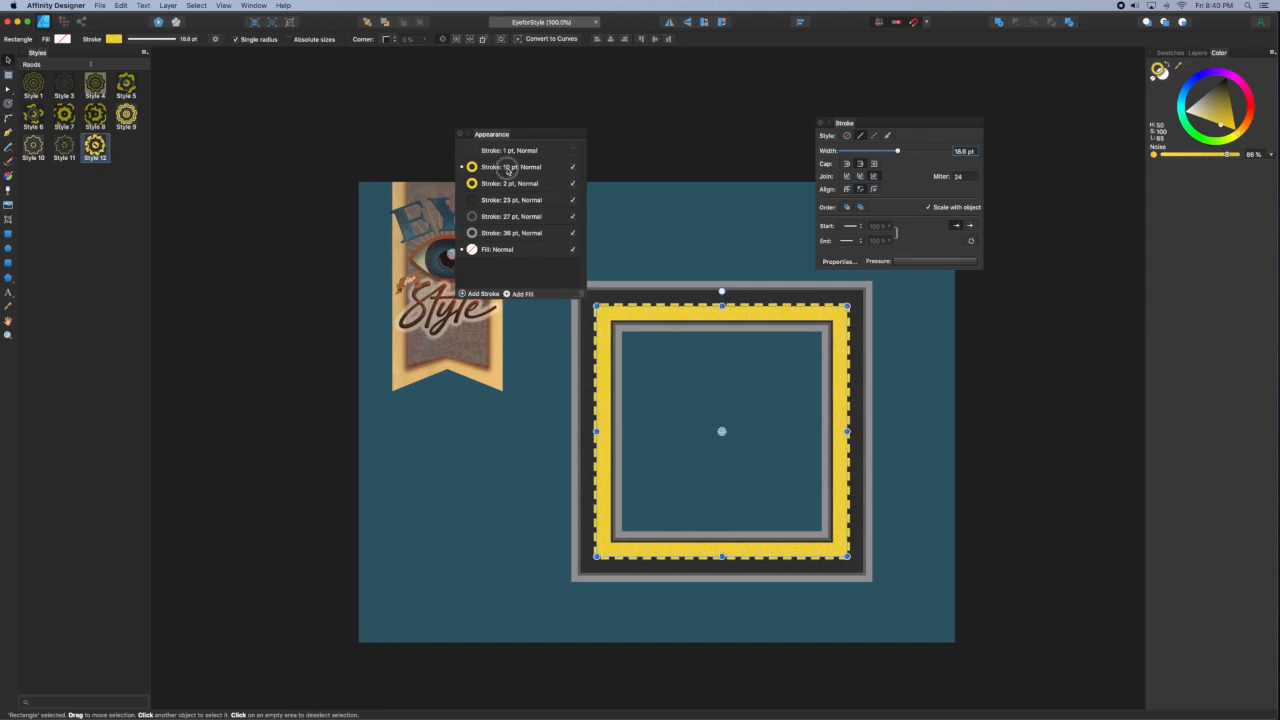
click(512, 168)
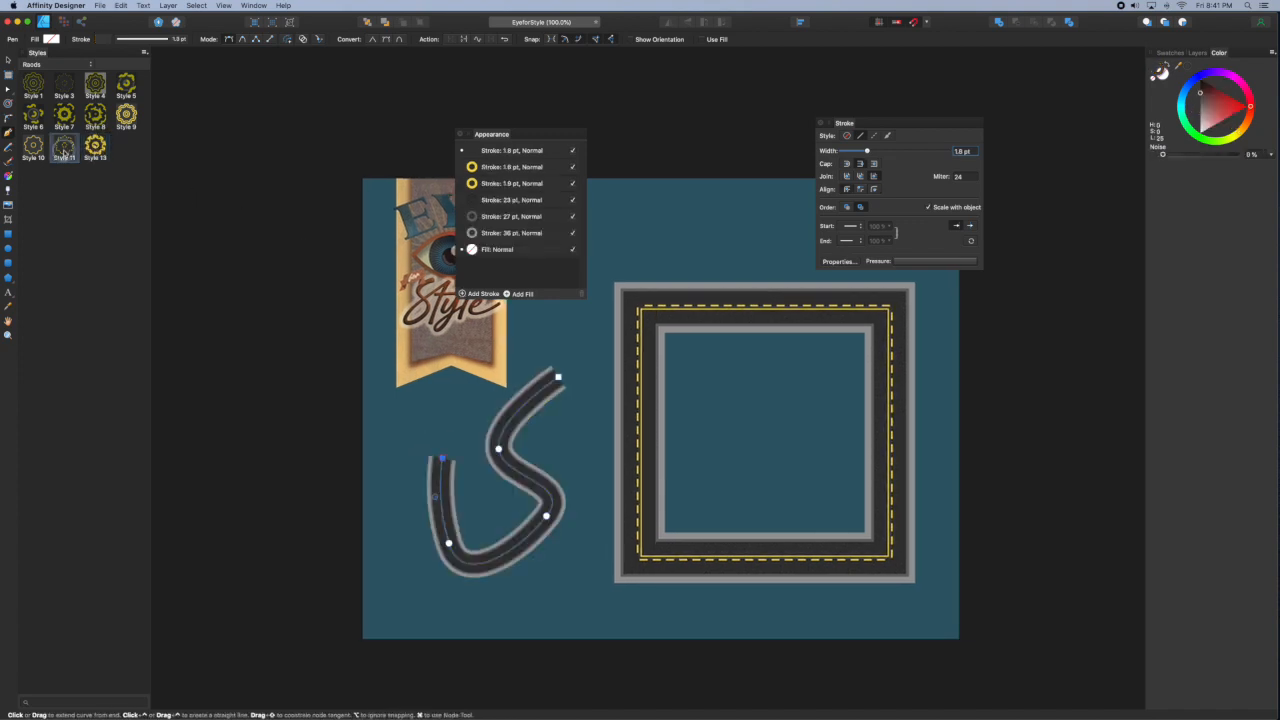
Step: Try another saved style on the S-curve, then settle on the dashed-centre road style
click(32, 148)
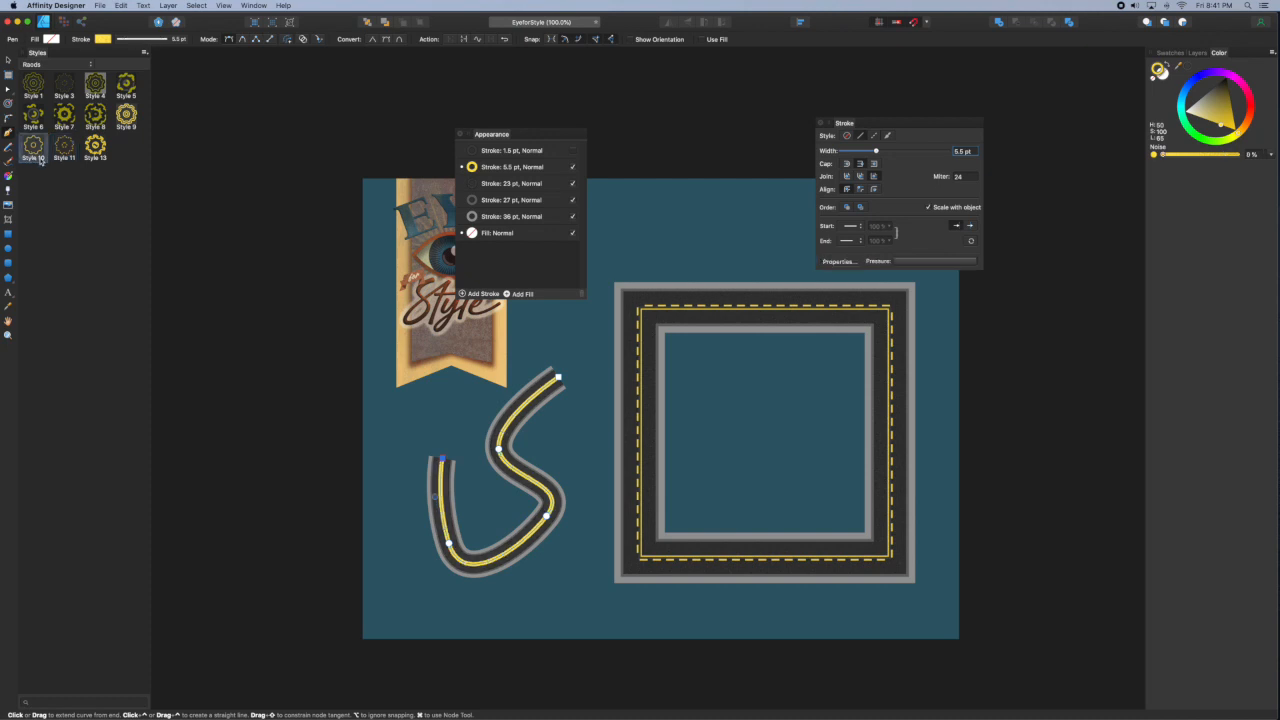
click(128, 112)
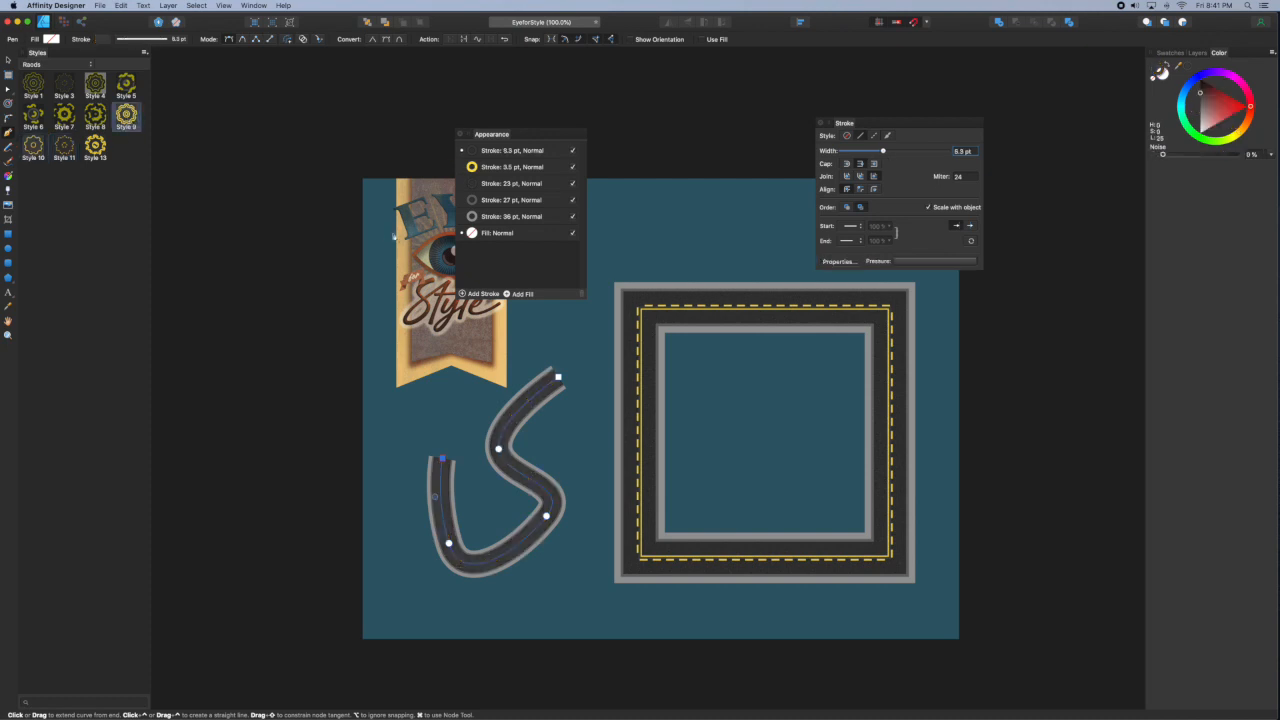
mouse_move(562, 424)
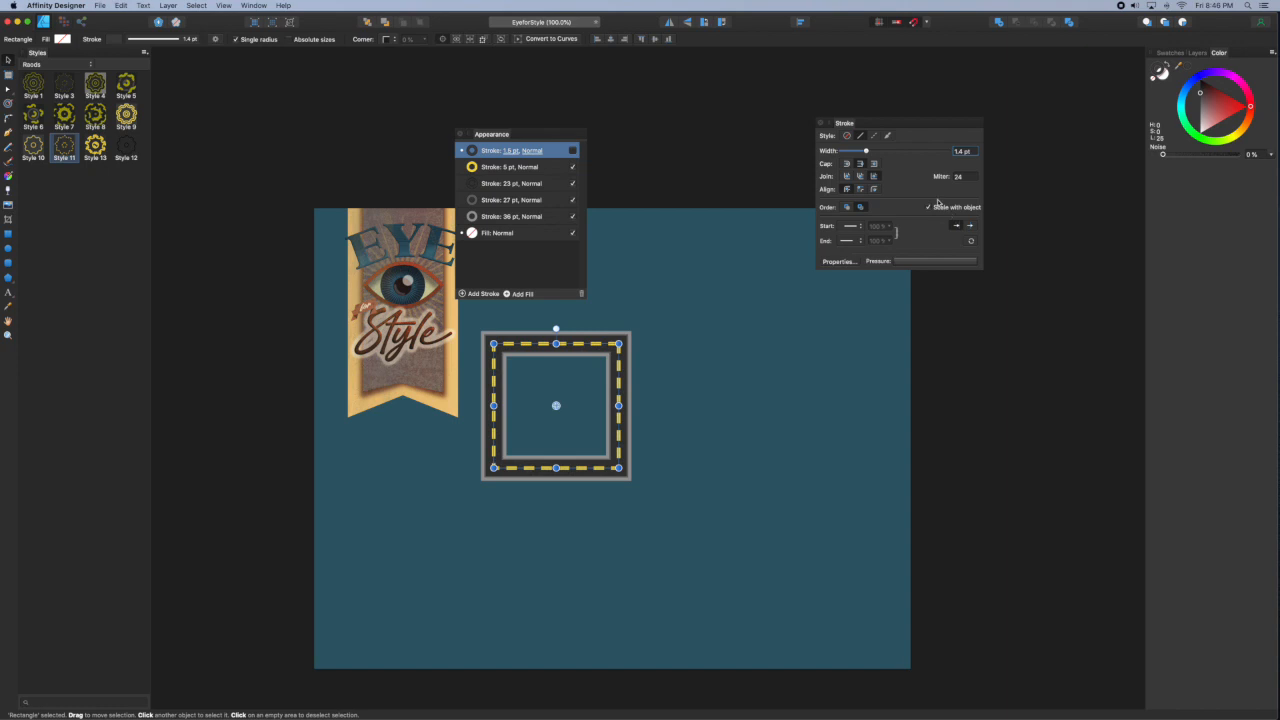
Step: Narrow the copied square's stroke widths and untick Scale with object
click(524, 168)
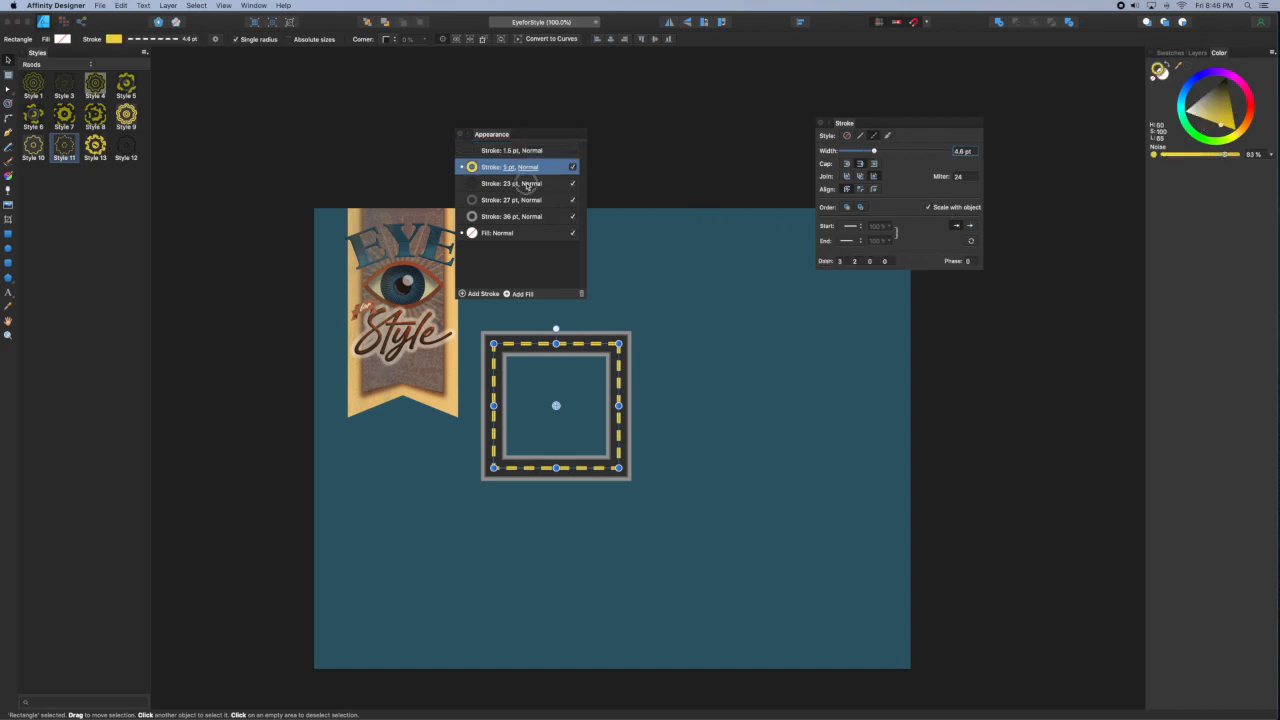
click(522, 216)
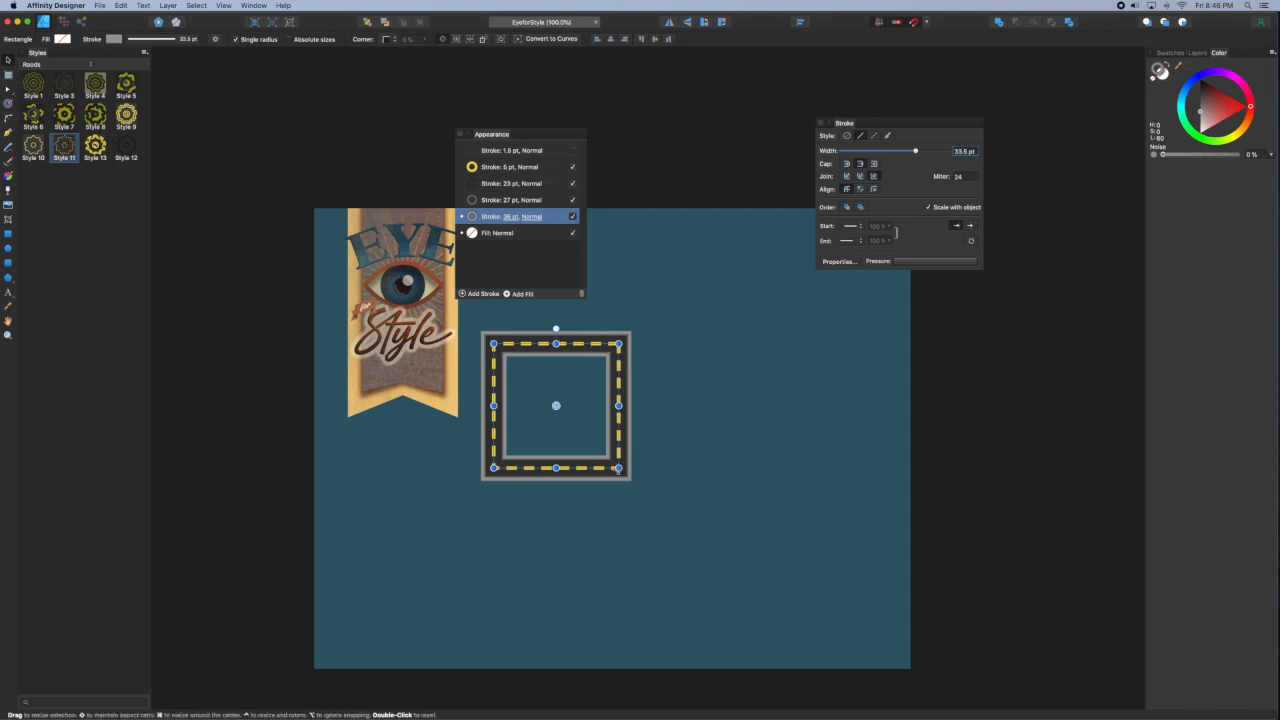
drag(618, 468, 724, 572)
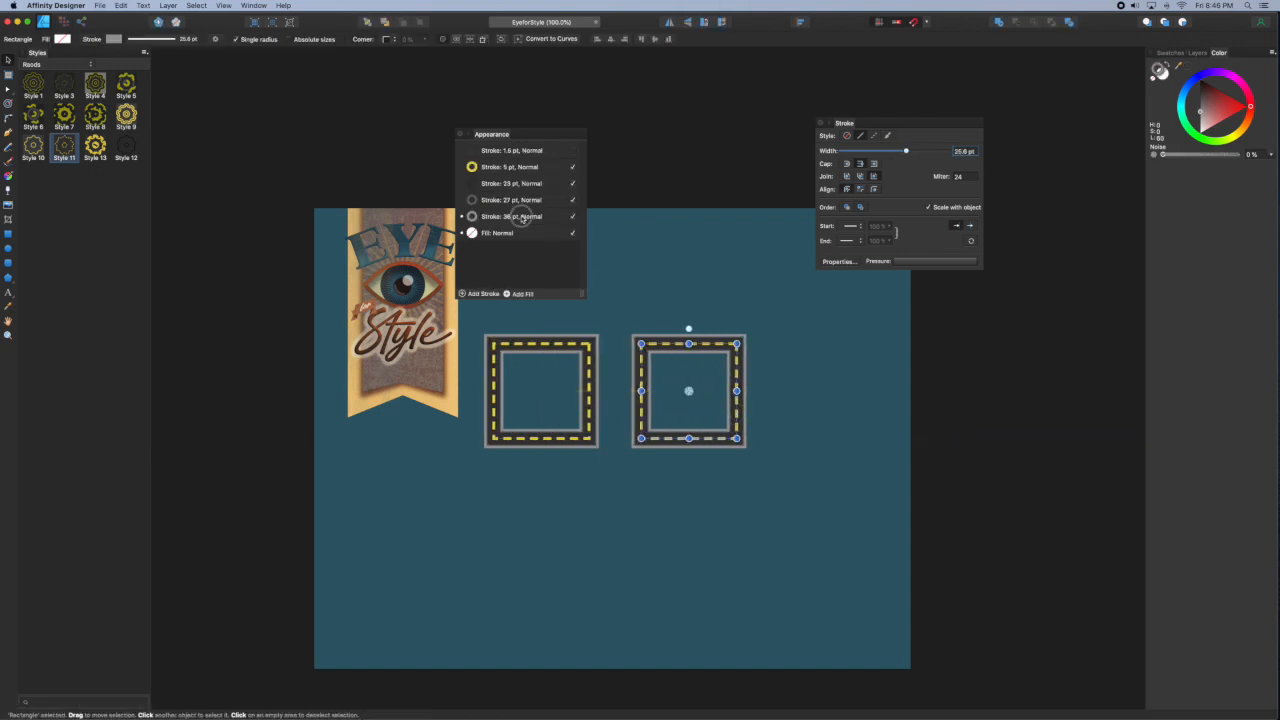
click(522, 216)
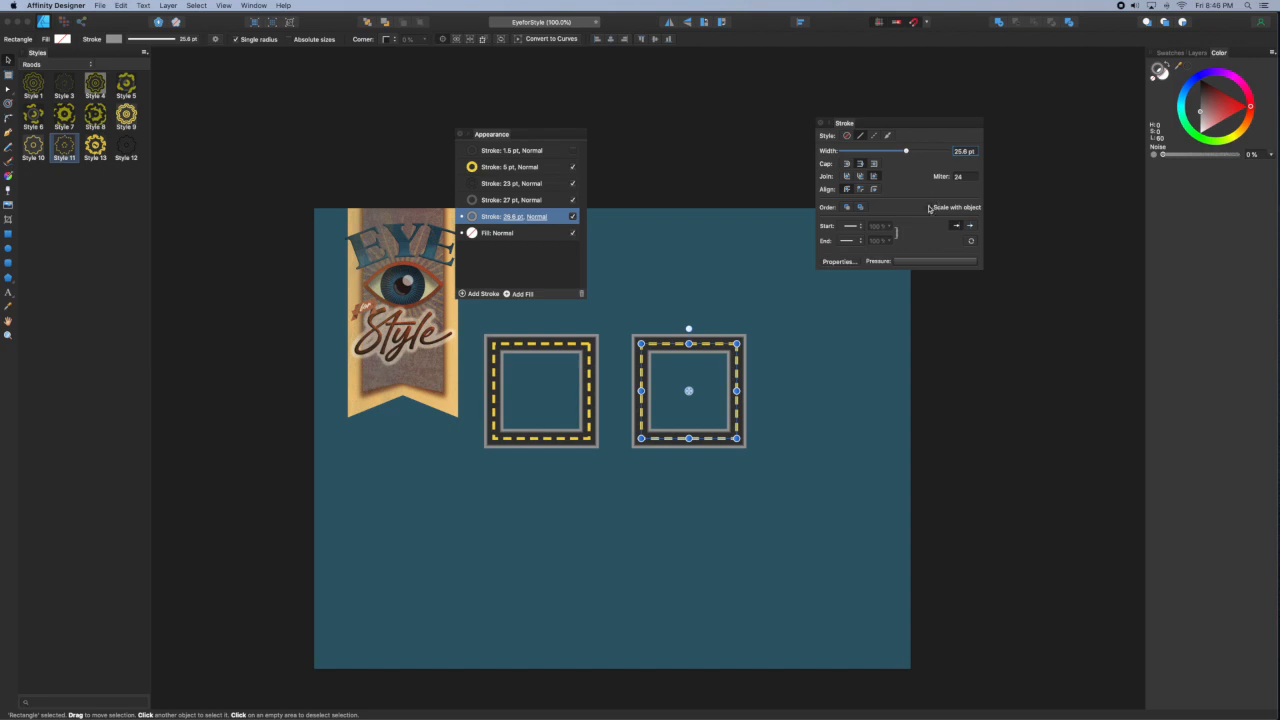
drag(906, 152, 896, 152)
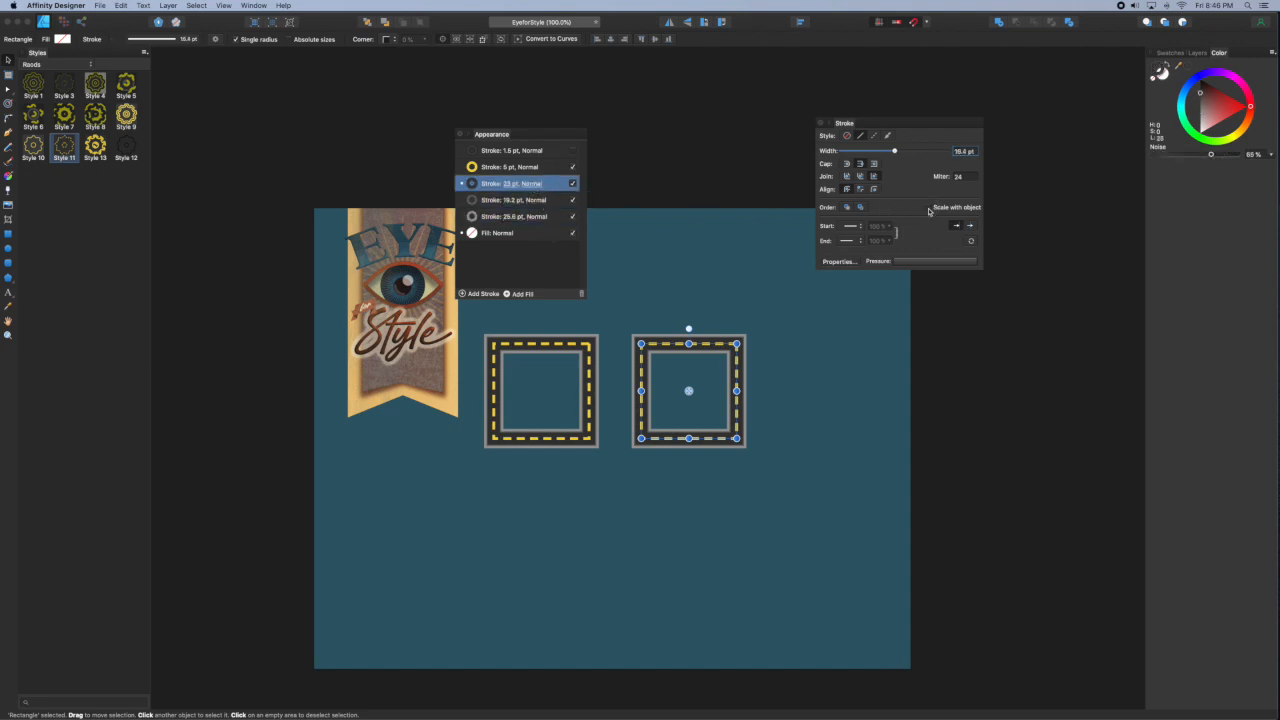
click(508, 168)
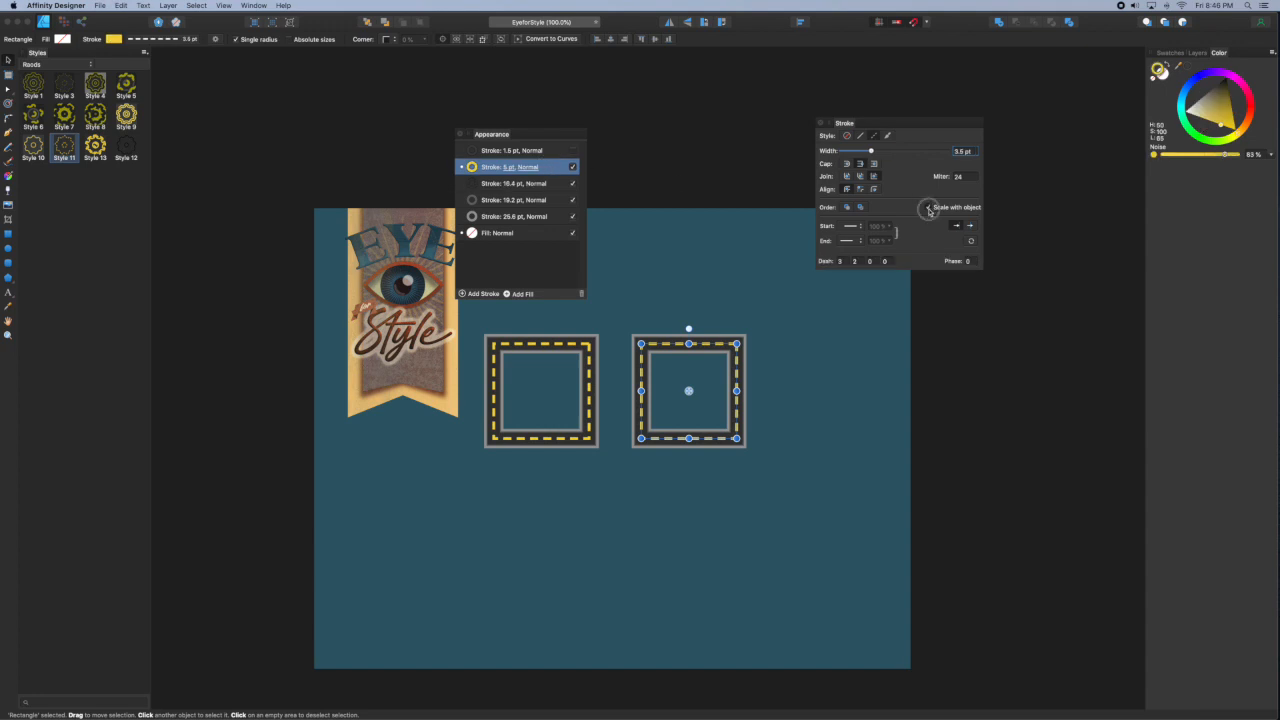
click(512, 150)
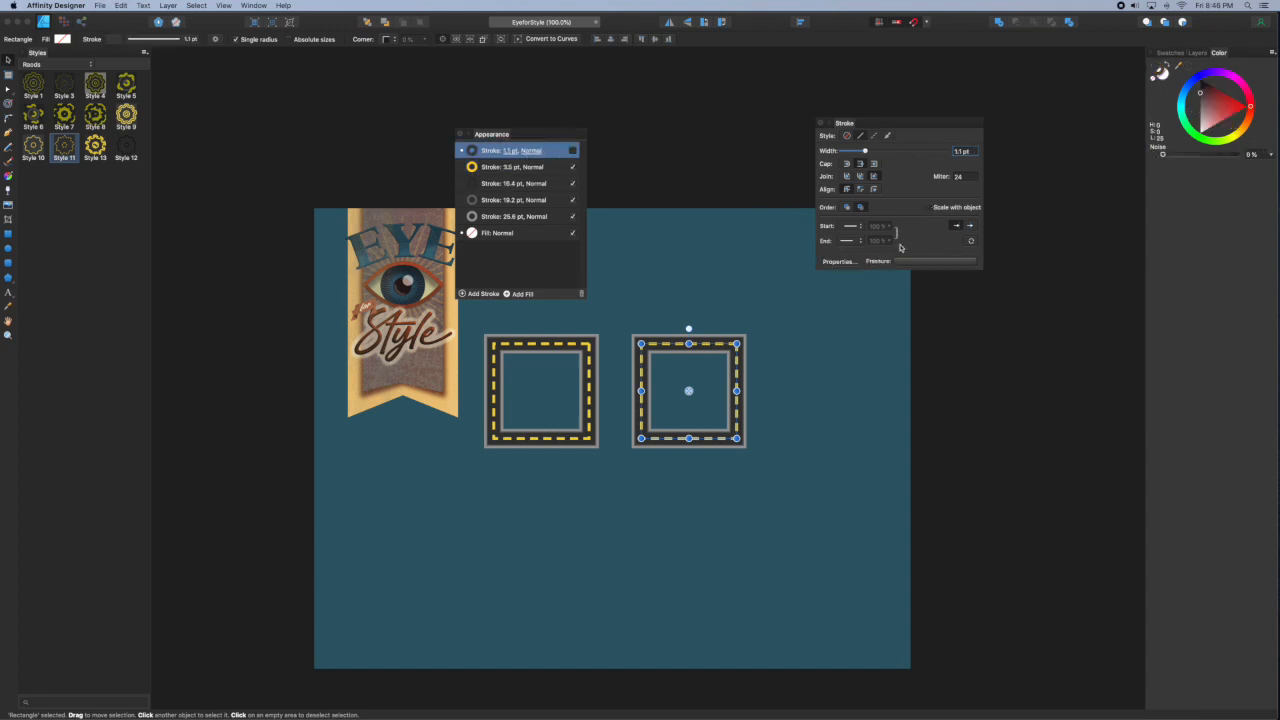
Step: Enlarge the copied square so its fixed-width road frame stays thin
drag(736, 438, 756, 458)
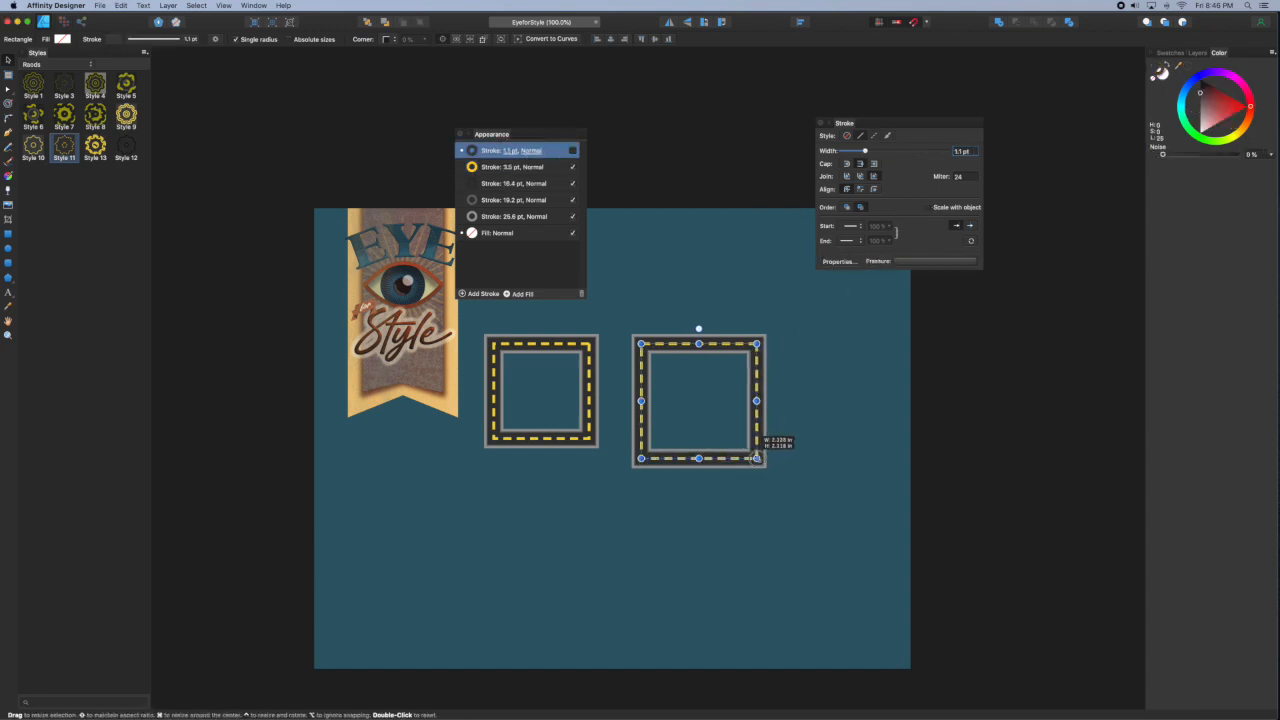
drag(756, 458, 848, 580)
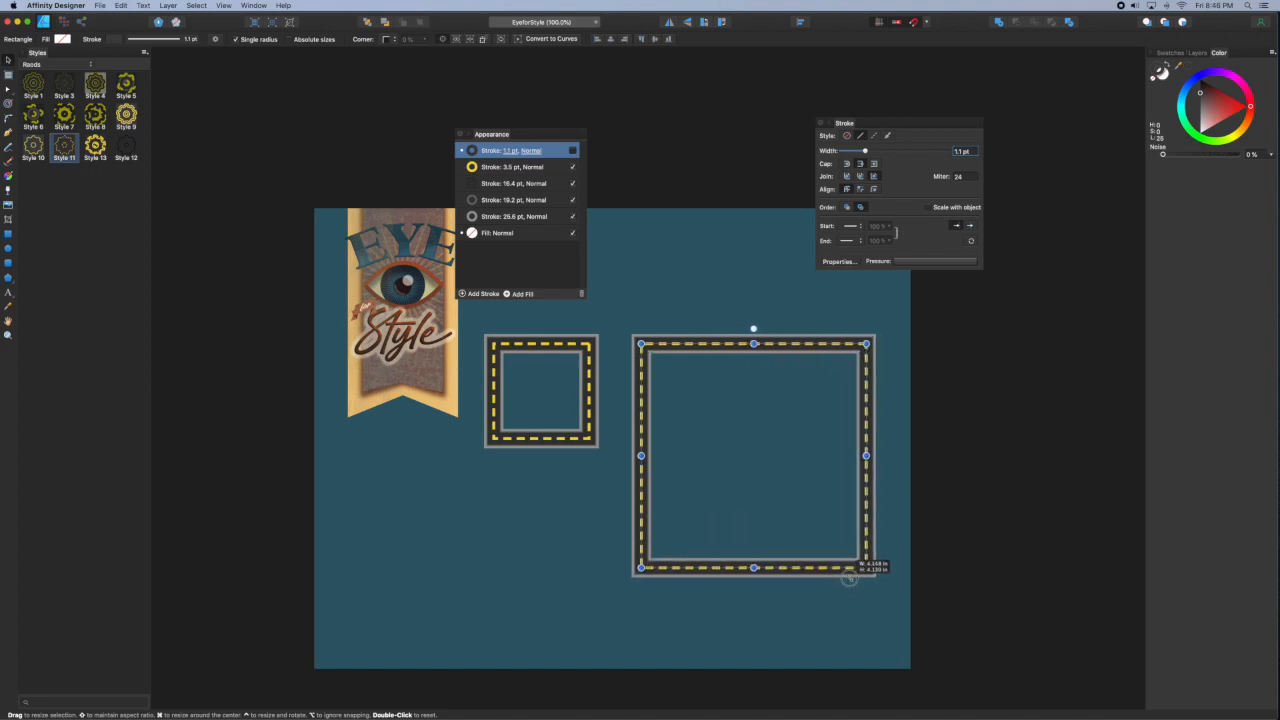
drag(866, 568, 856, 560)
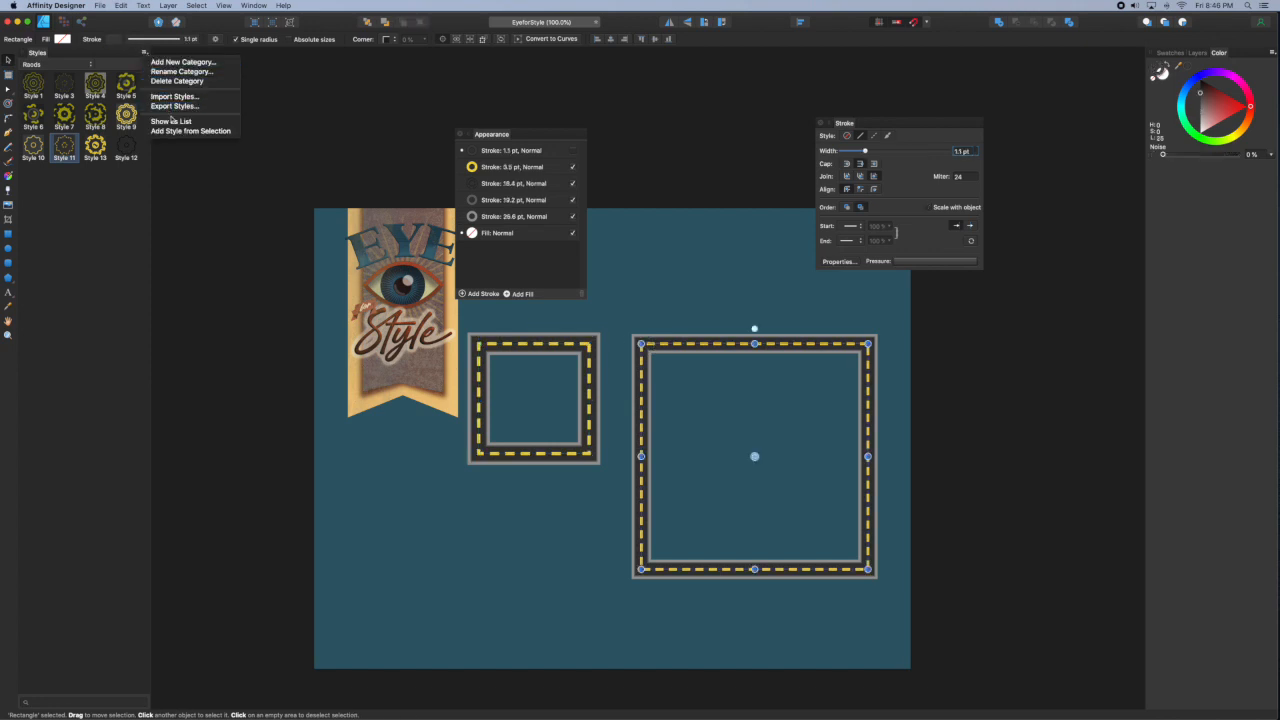
Step: Save the thin fixed-width road as a style and bring up its Rename Style option
click(190, 128)
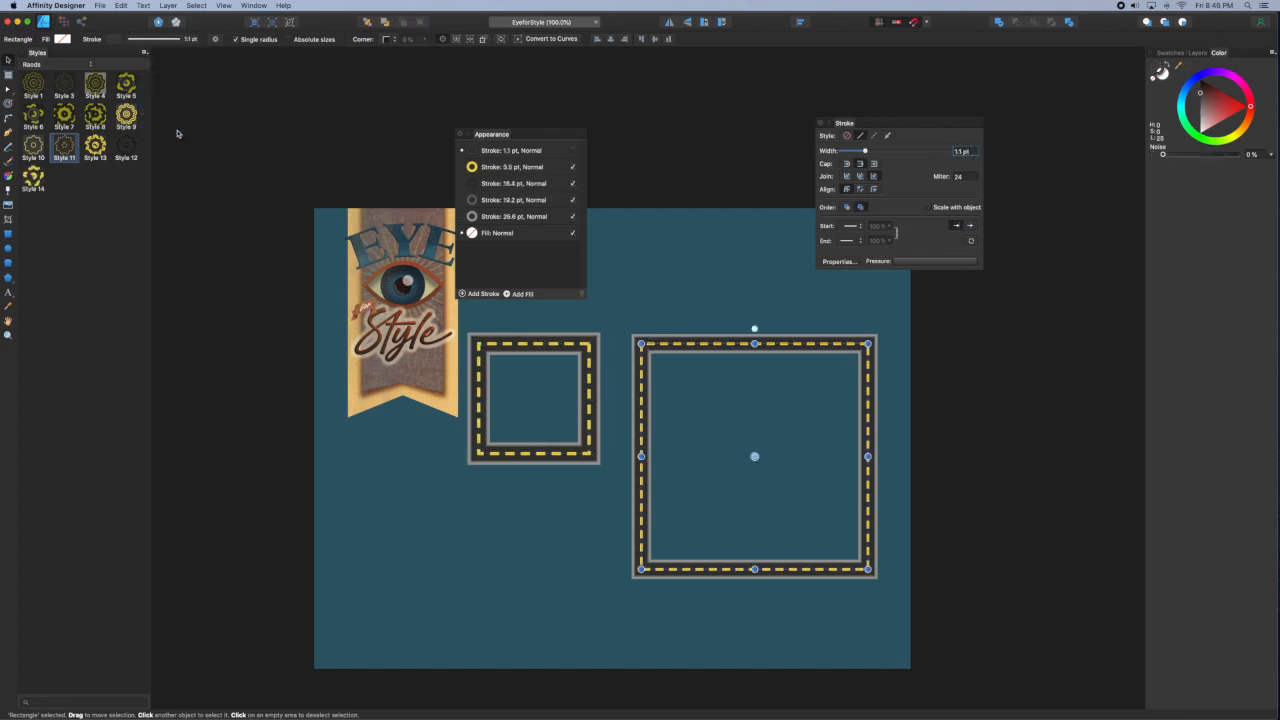
right_click(32, 176)
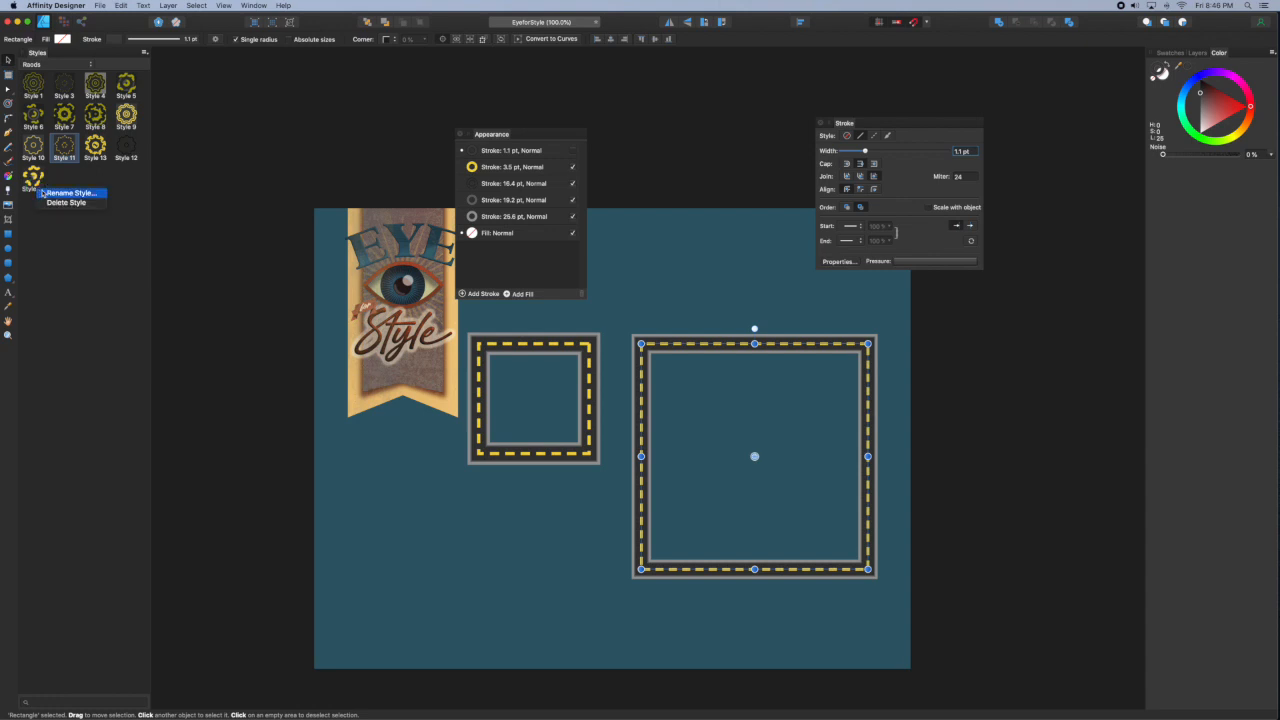